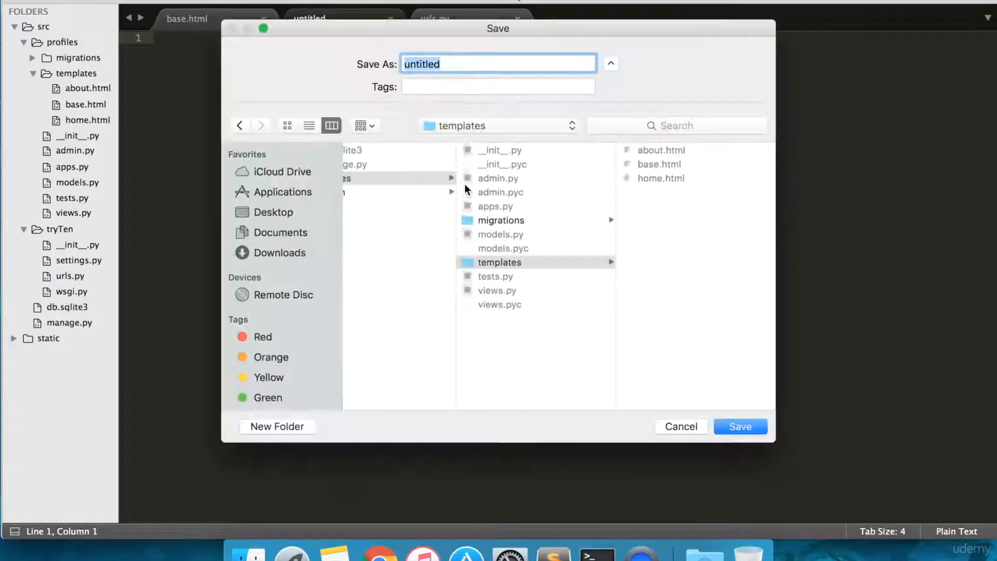
# Save the new empty file as navbar.html in the profiles templates folder.
pyautogui.write('navbar')
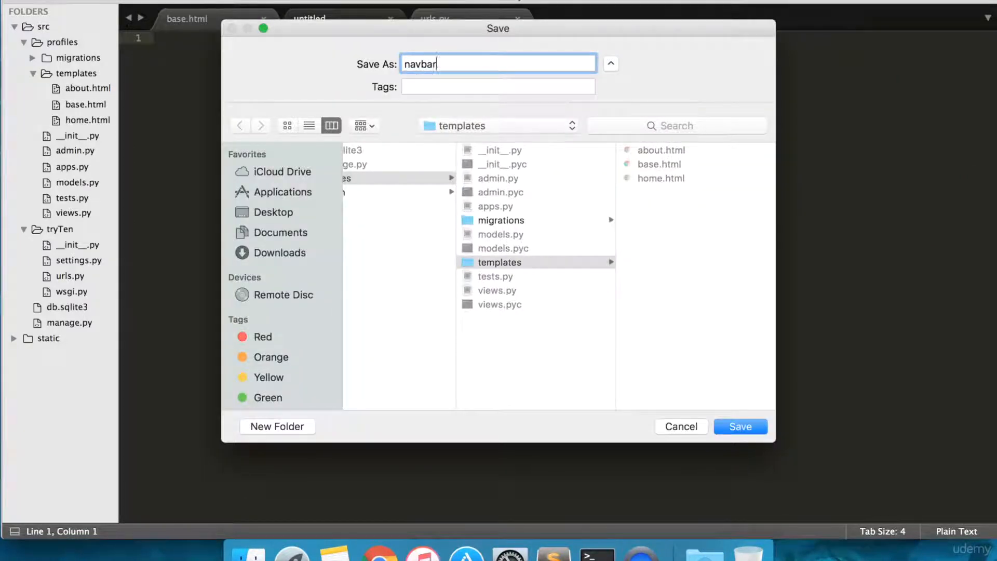
pyautogui.write('.htl')
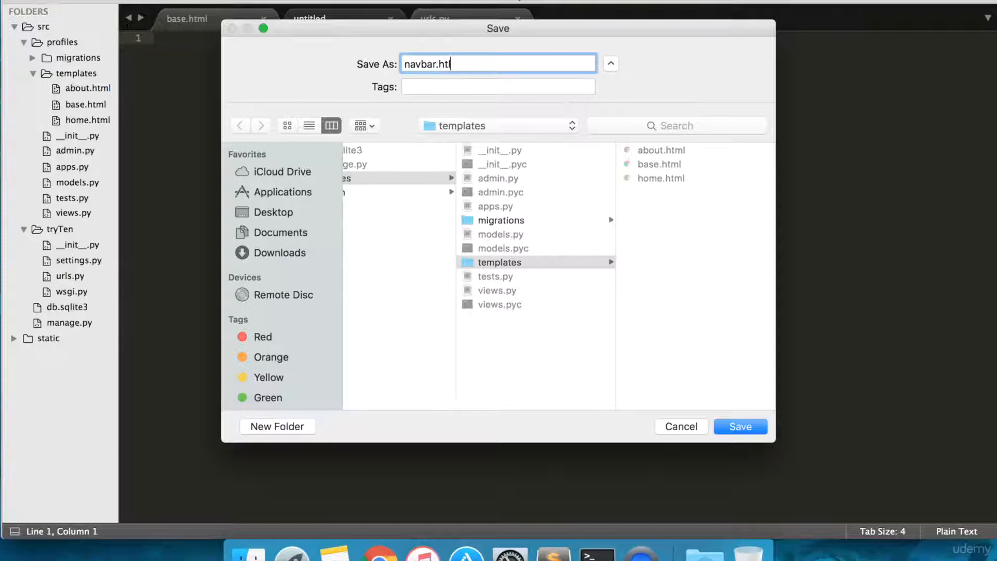
pyautogui.write('ml')
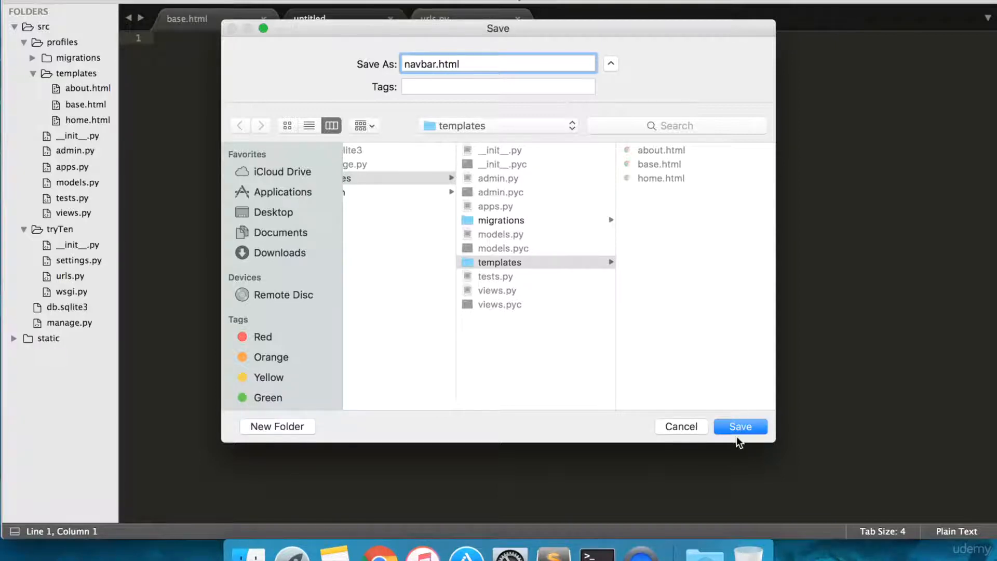
pyautogui.click(740, 426)
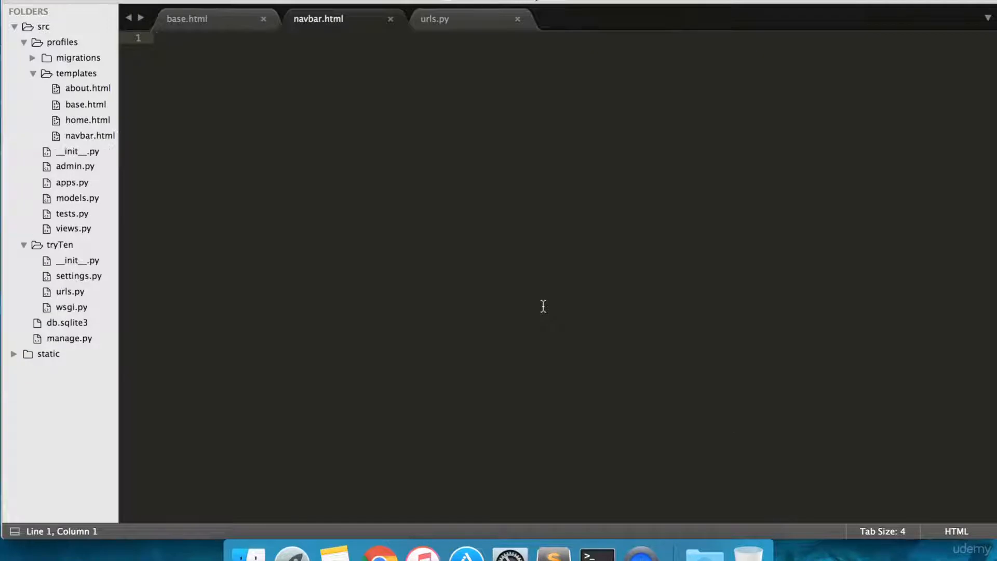
# Add {% include 'navbar.html' %} to base.html in place of the fixed navbar markup.
pyautogui.click(186, 19)
pyautogui.write('{%%')
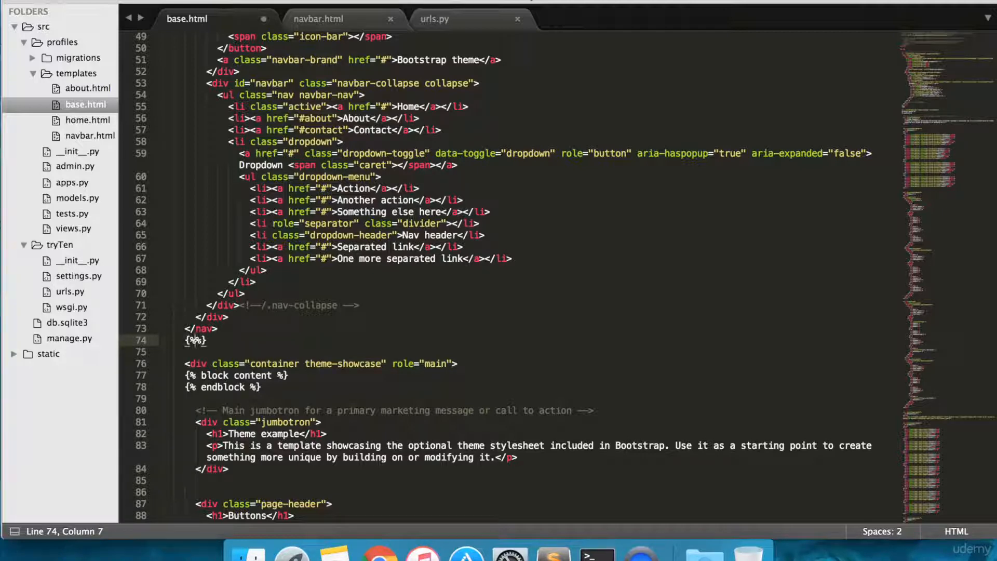
pyautogui.write('include')
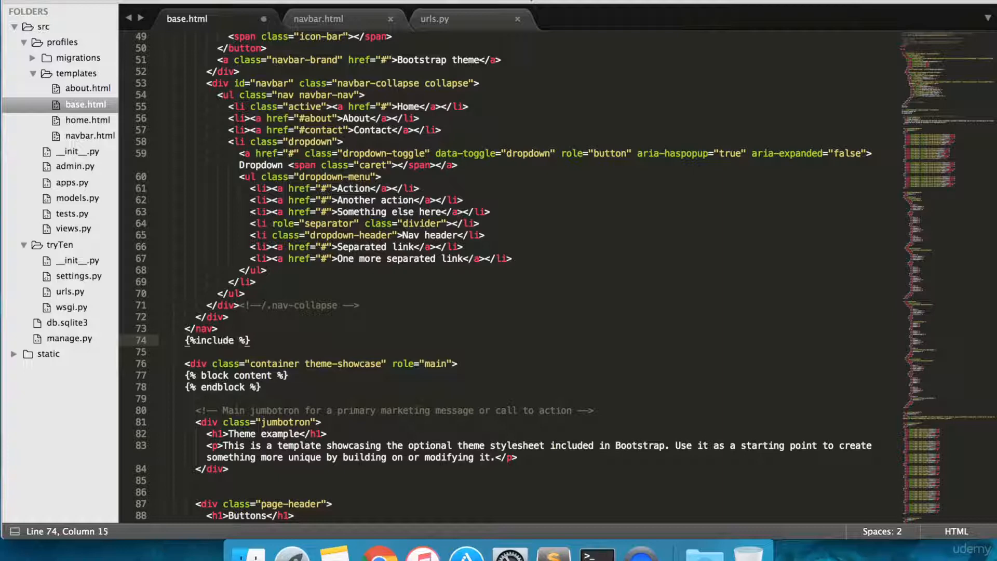
pyautogui.write("' '")
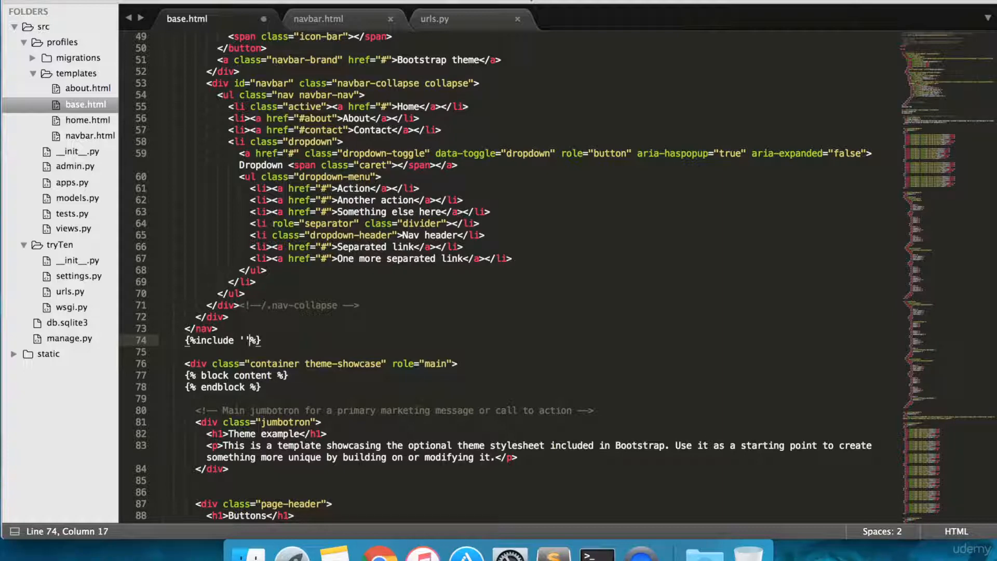
pyautogui.write('navbar.')
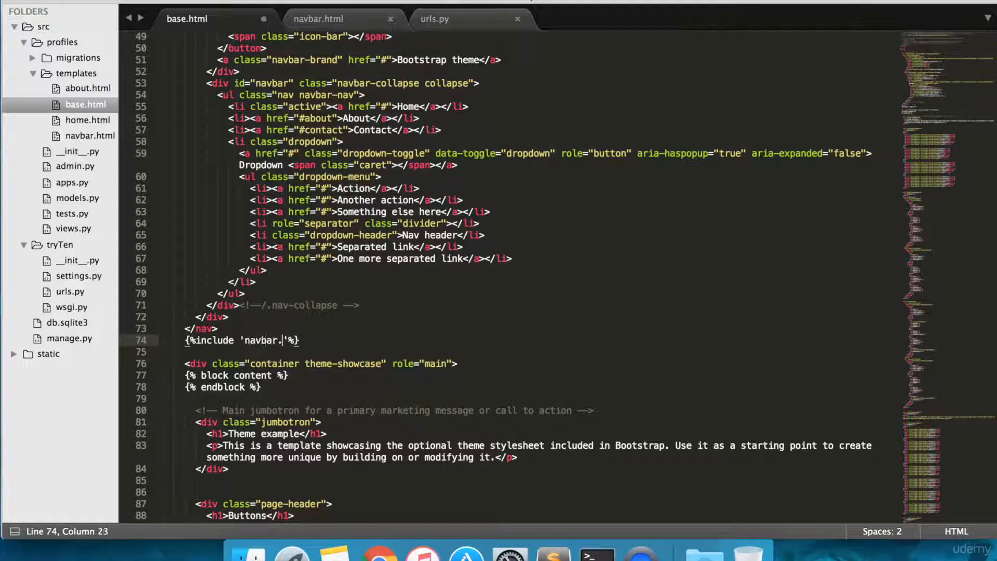
pyautogui.write('html')
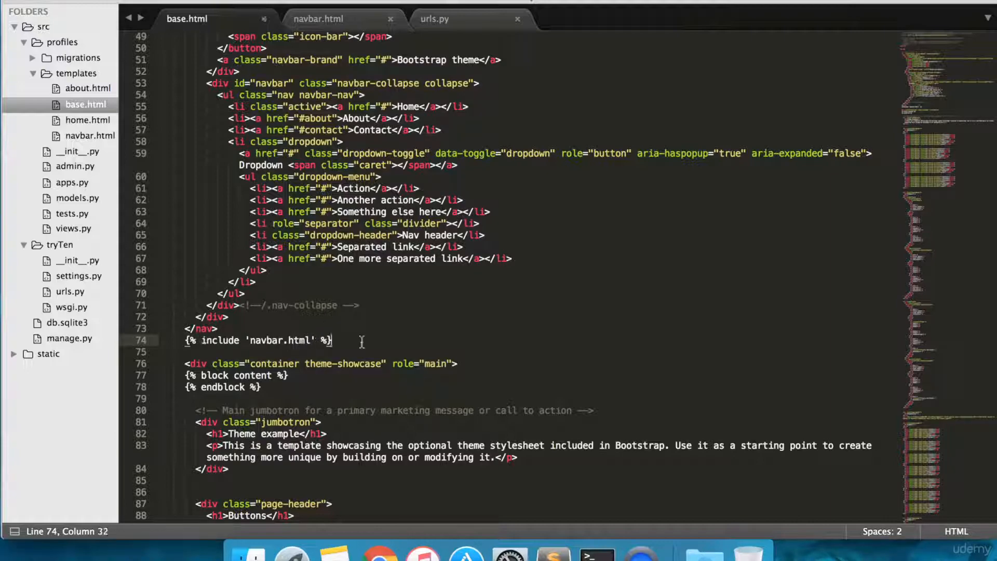
pyautogui.scroll(3)
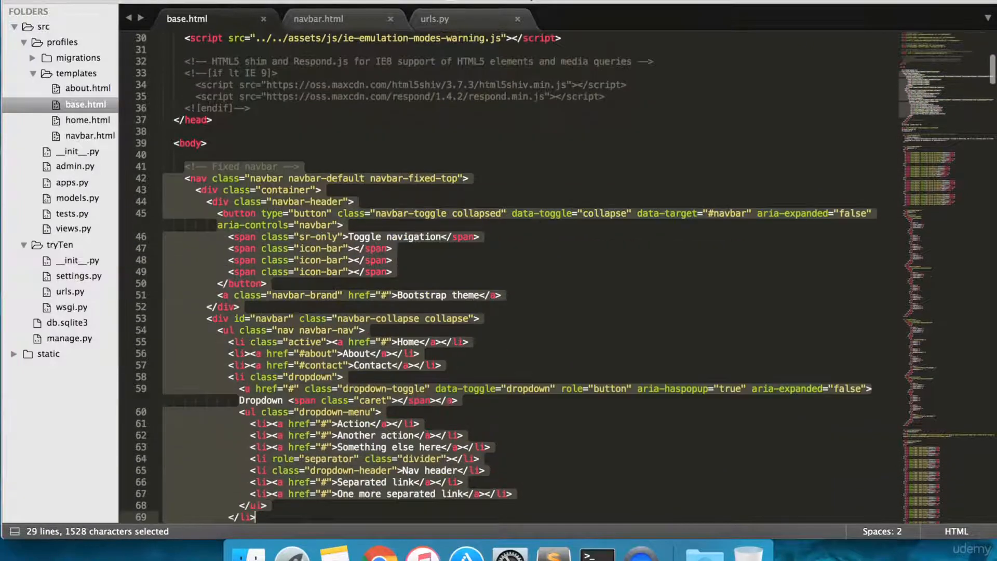
pyautogui.scroll(-3)
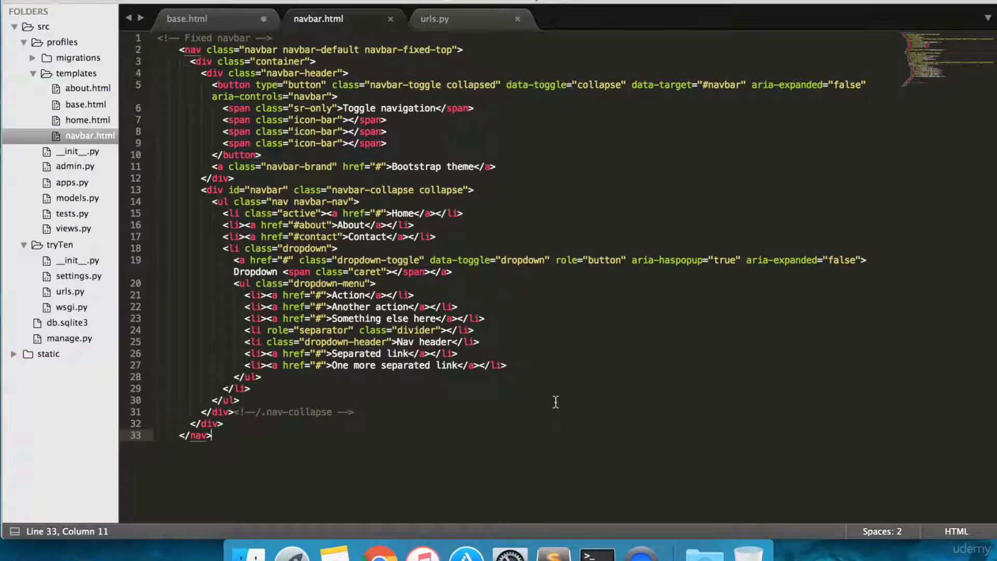
# Review urls.py to confirm the routes are named 'home' and 'about'.
pyautogui.click(434, 19)
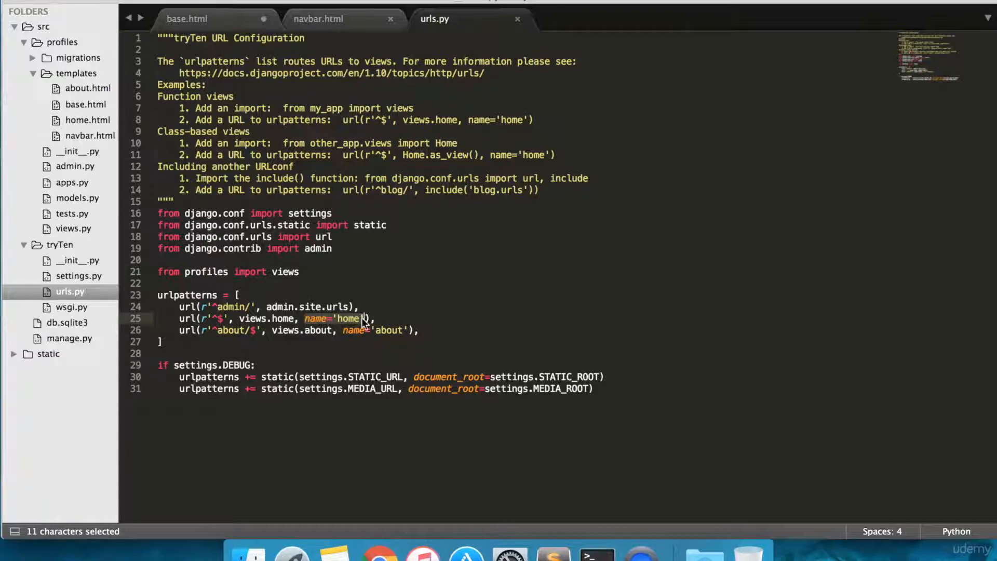
pyautogui.click(356, 347)
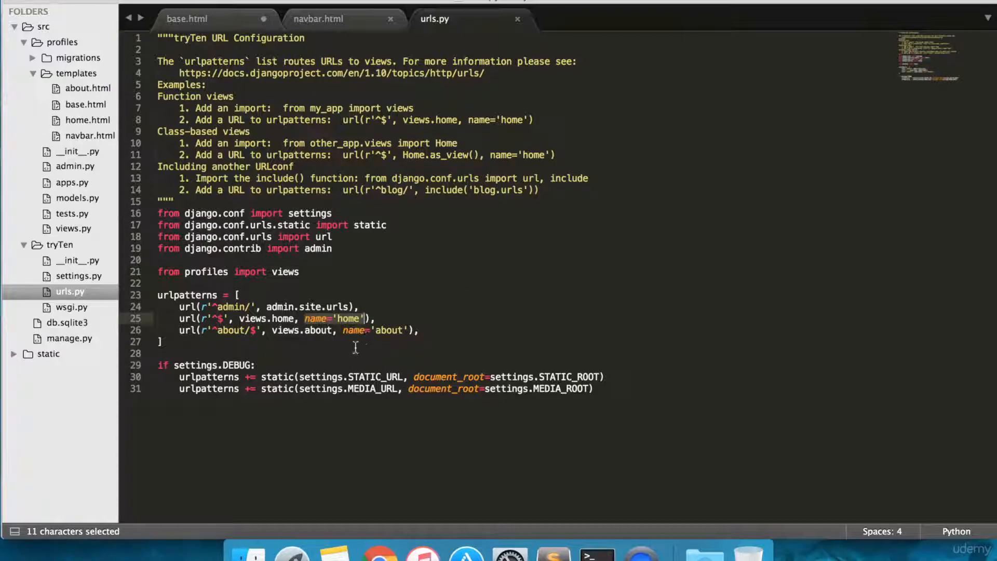
pyautogui.click(344, 331)
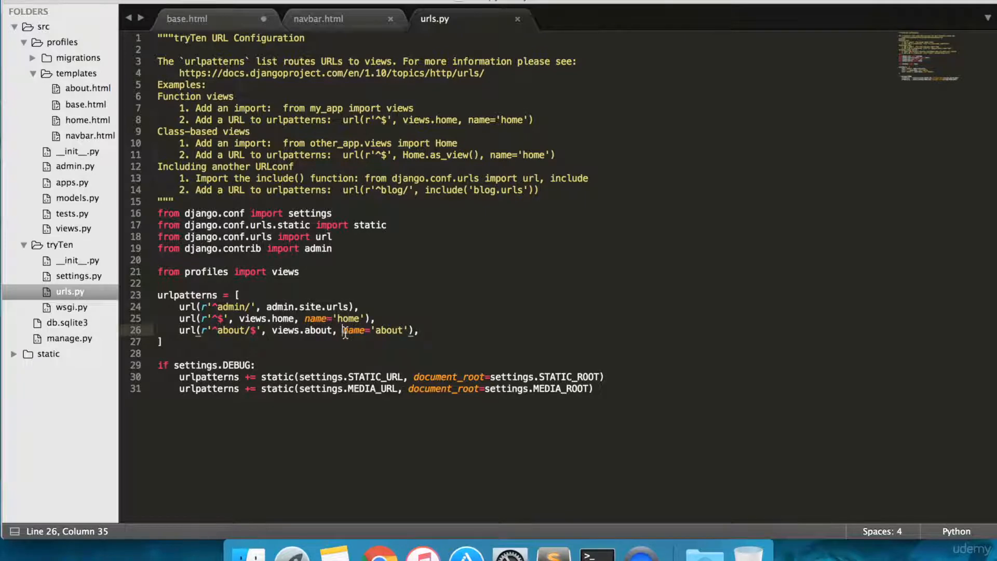
pyautogui.moveTo(342, 331); pyautogui.dragTo(412, 330)
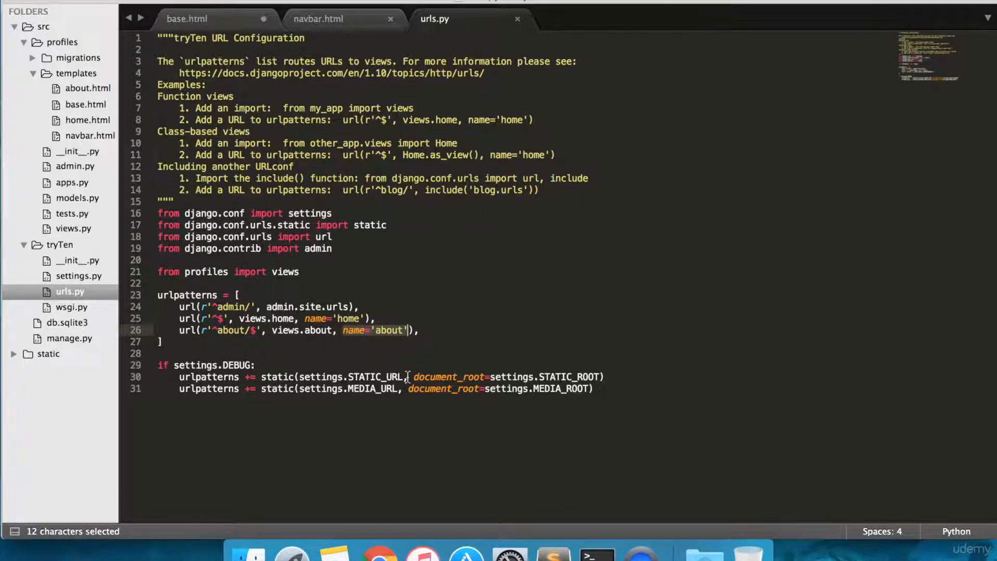
pyautogui.click(376, 354)
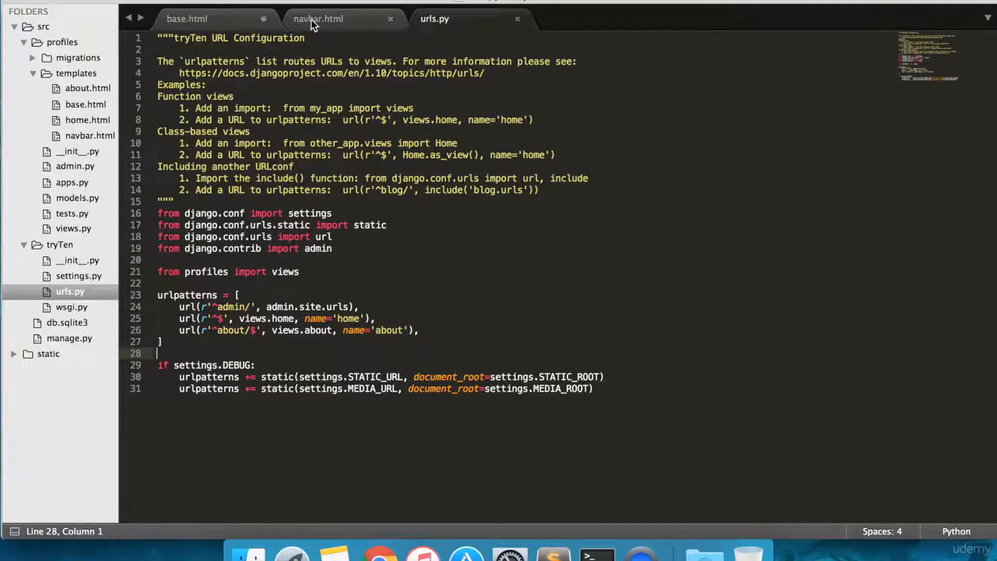
# Replace the Home link's # href in navbar.html with {% url 'home' %}.
pyautogui.click(318, 18)
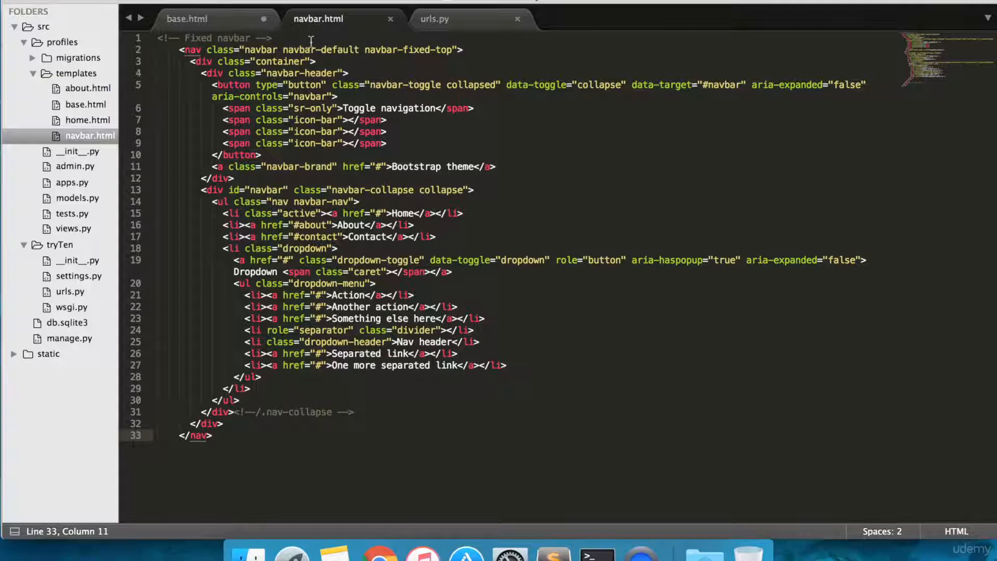
pyautogui.click(378, 213)
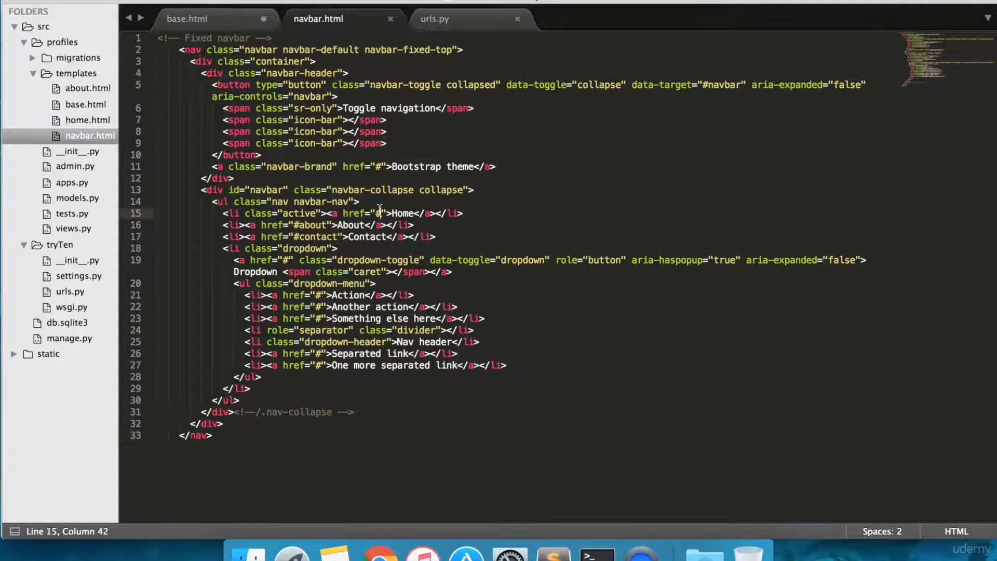
pyautogui.press('Backspace')
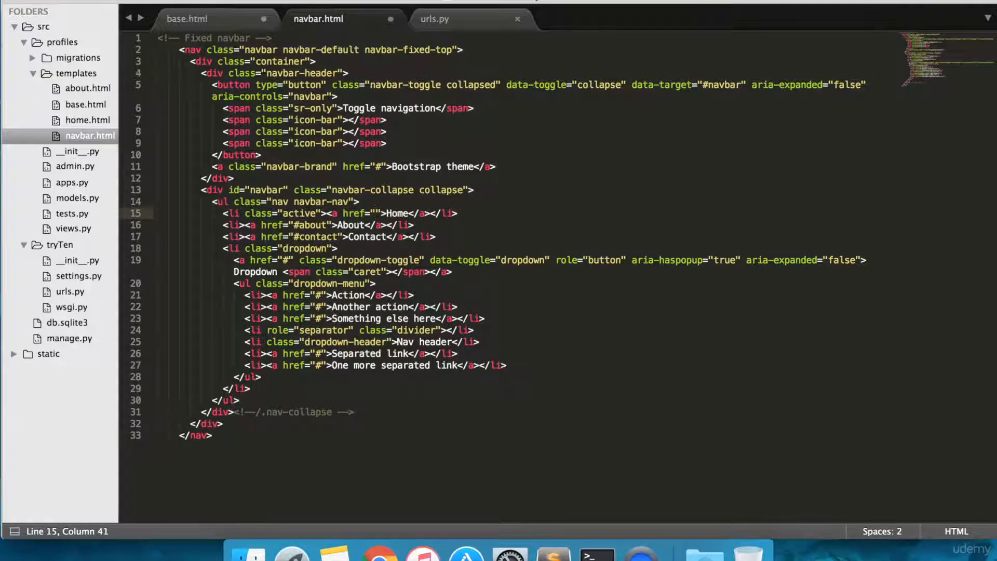
pyautogui.write('{}')
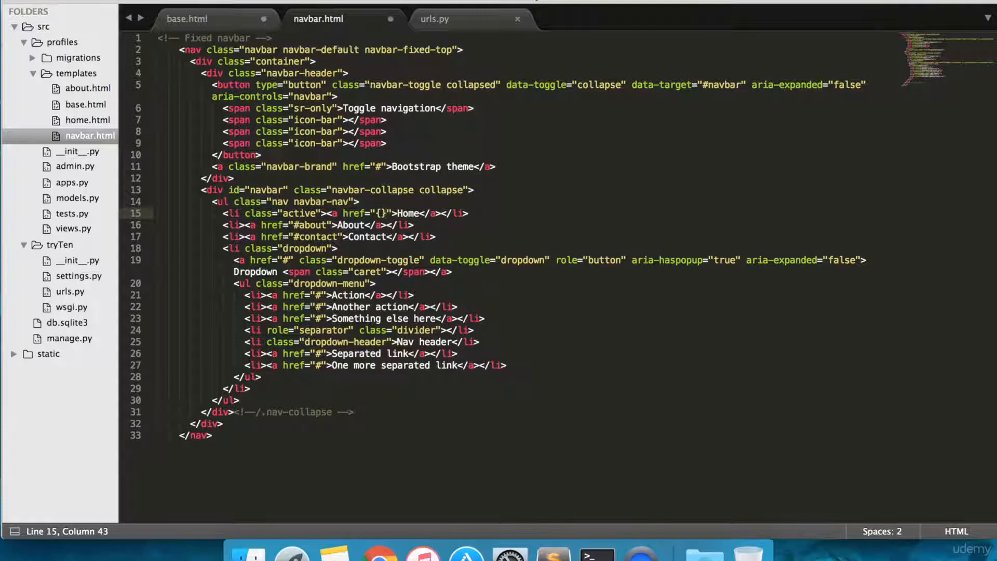
pyautogui.write('%%')
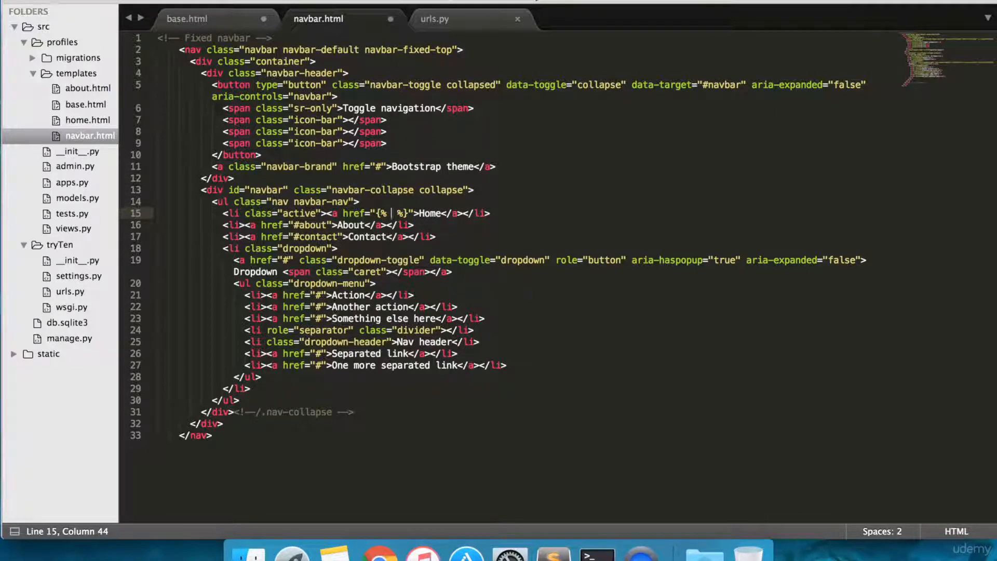
pyautogui.write("url ''")
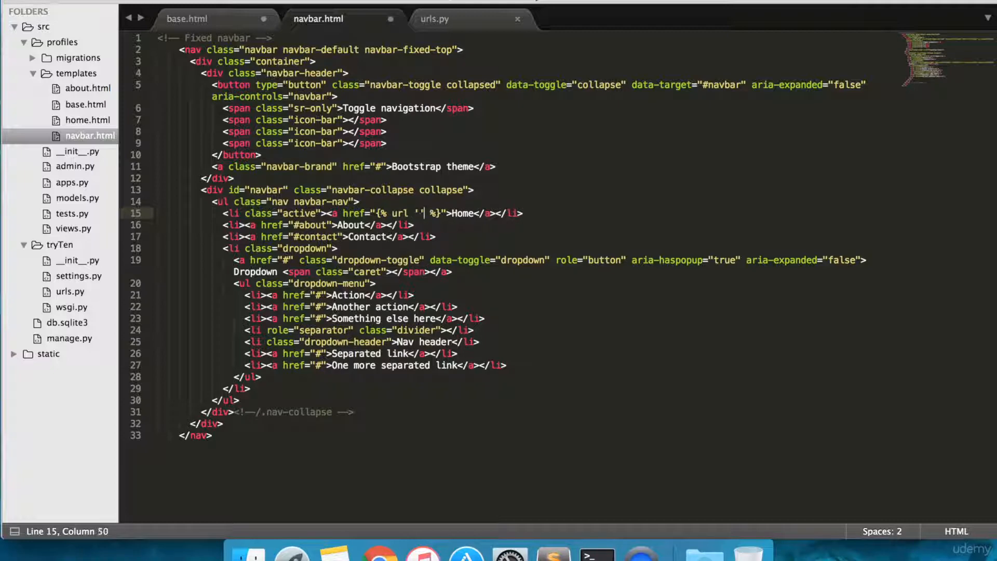
pyautogui.write('home')
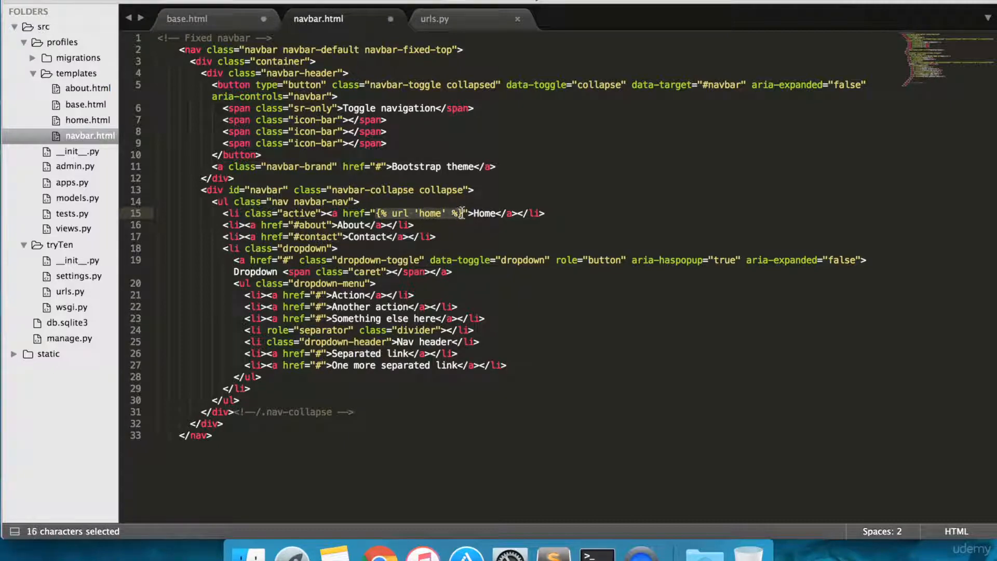
# Reuse the url tag for the About link as {% url 'about' %} and save navbar.html.
pyautogui.press('cmd+c')
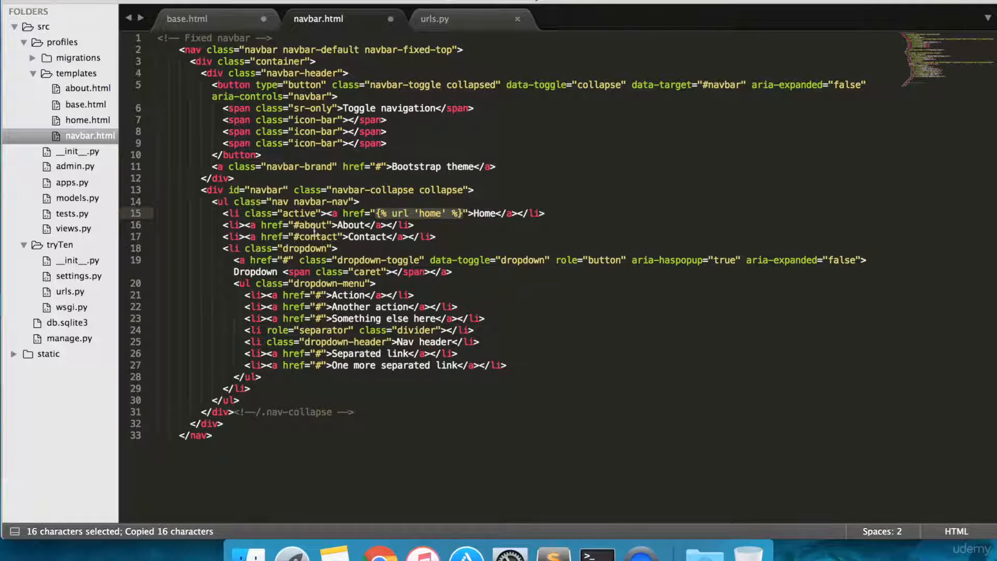
pyautogui.write("{% url 'home' %}")
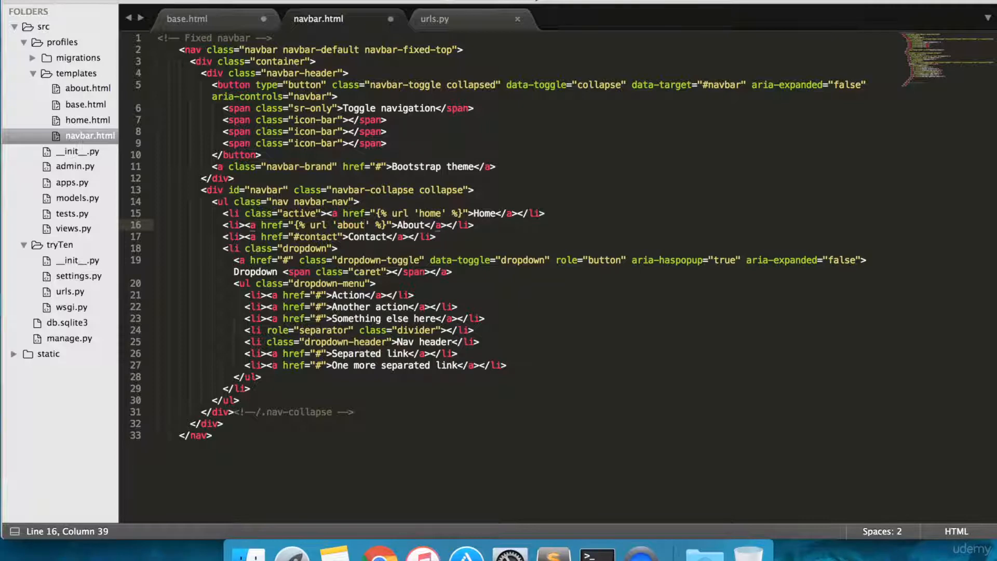
pyautogui.press('cmd+s')
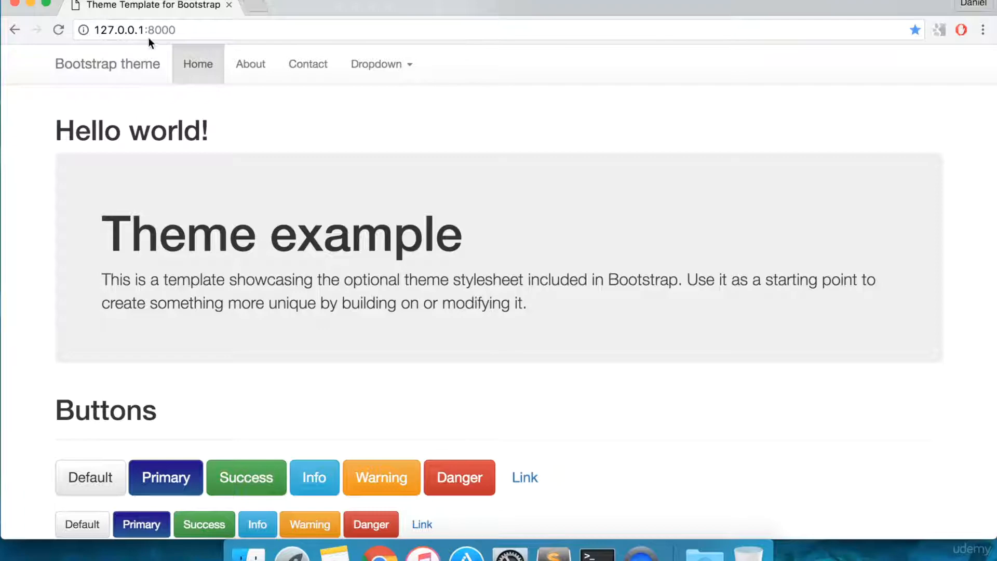
pyautogui.moveTo(223, 226)
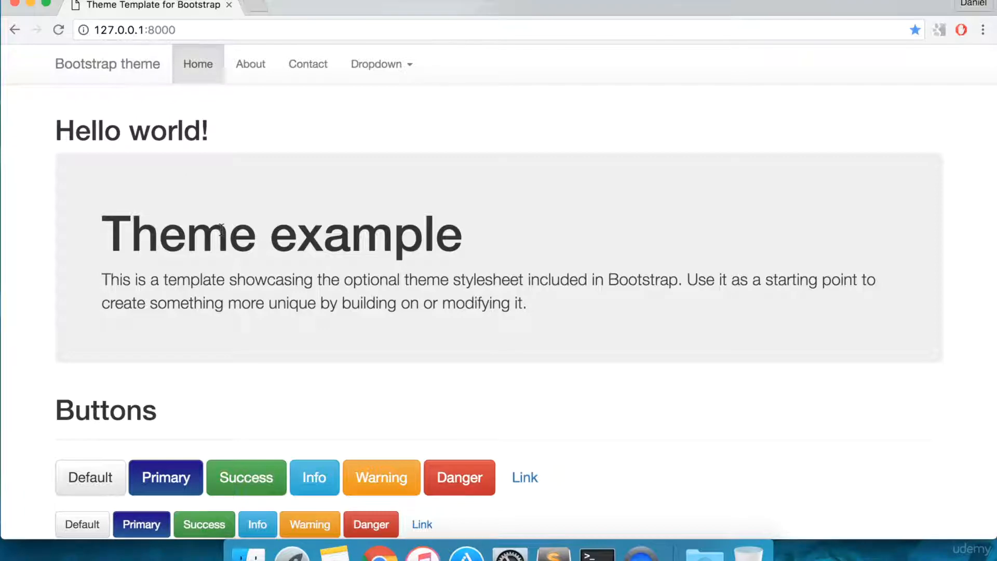
pyautogui.moveTo(469, 69)
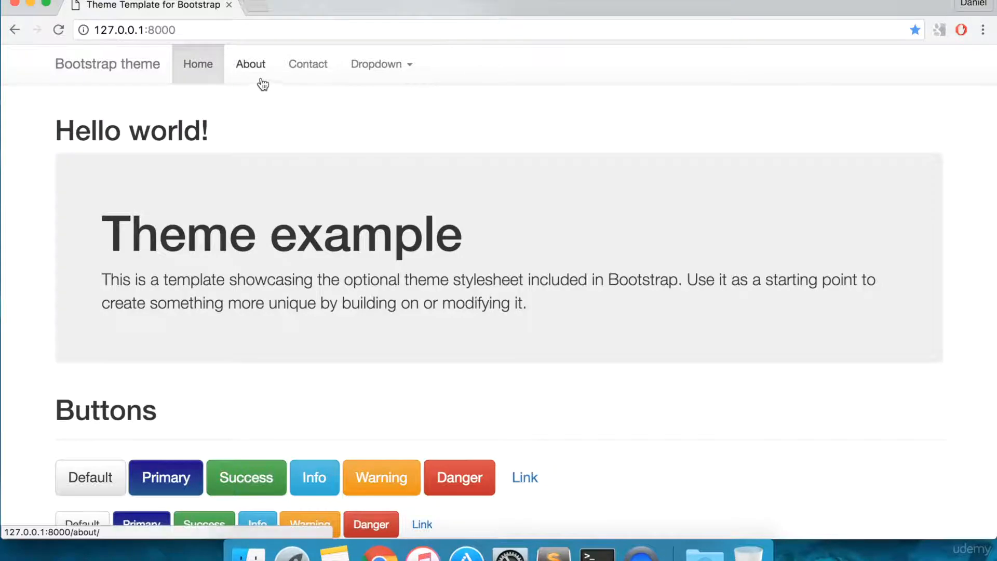
# Follow the About navbar link in Chrome to reach /about/ with its hello about heading.
pyautogui.click(250, 63)
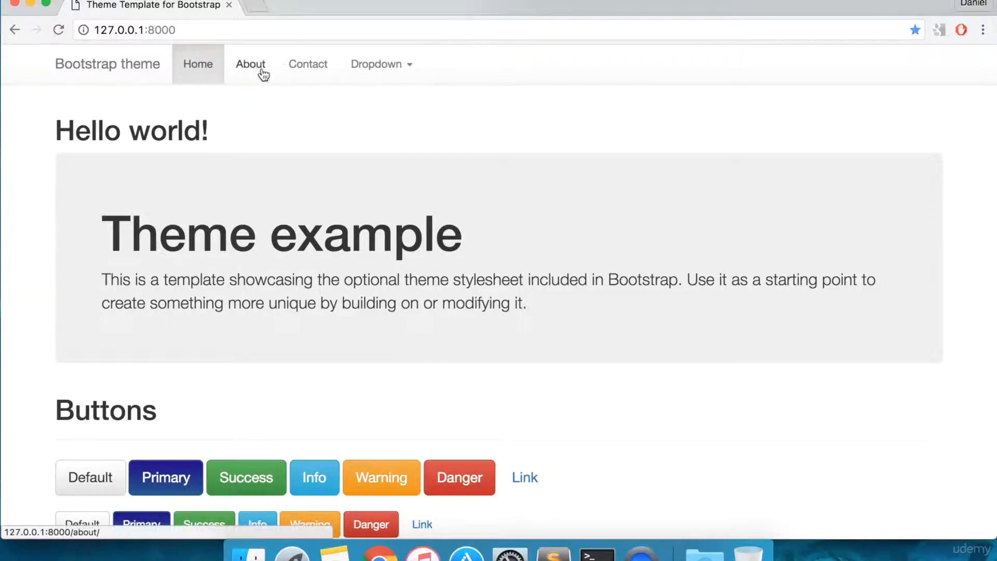
pyautogui.click(250, 63)
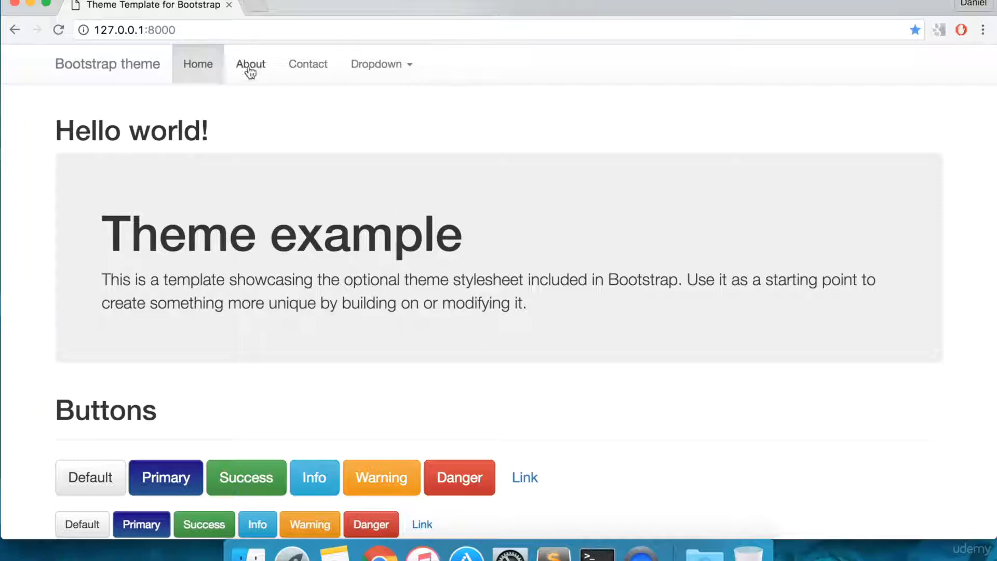
pyautogui.click(251, 63)
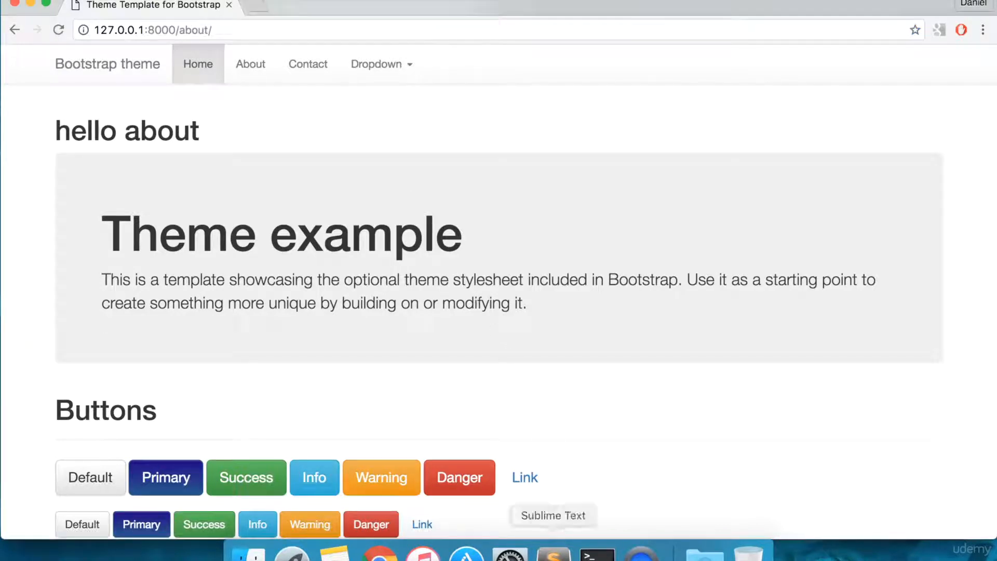
pyautogui.click(553, 552)
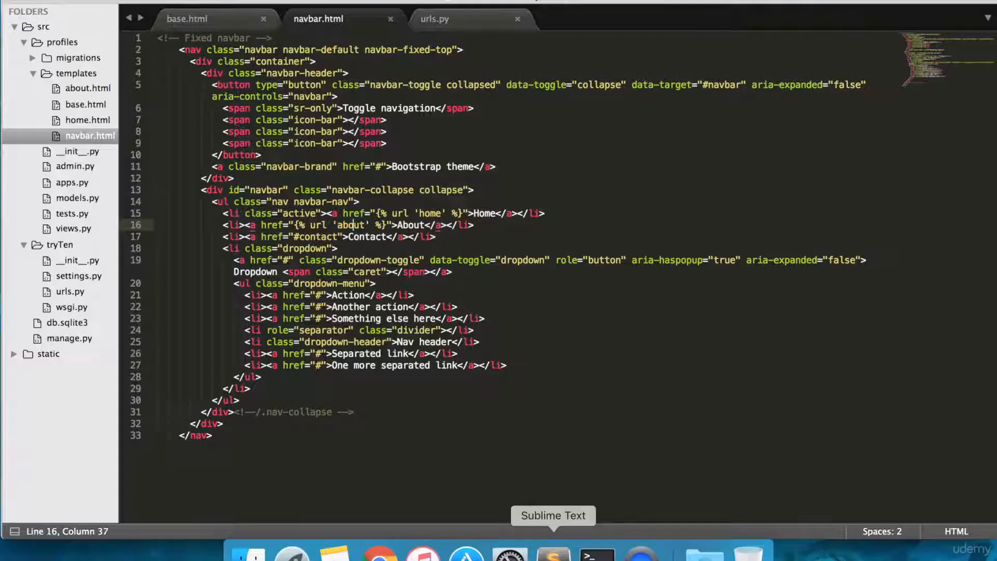
# Delete the Bootstrap showcase markup below the jumbotron in base.html and save it.
pyautogui.click(187, 19)
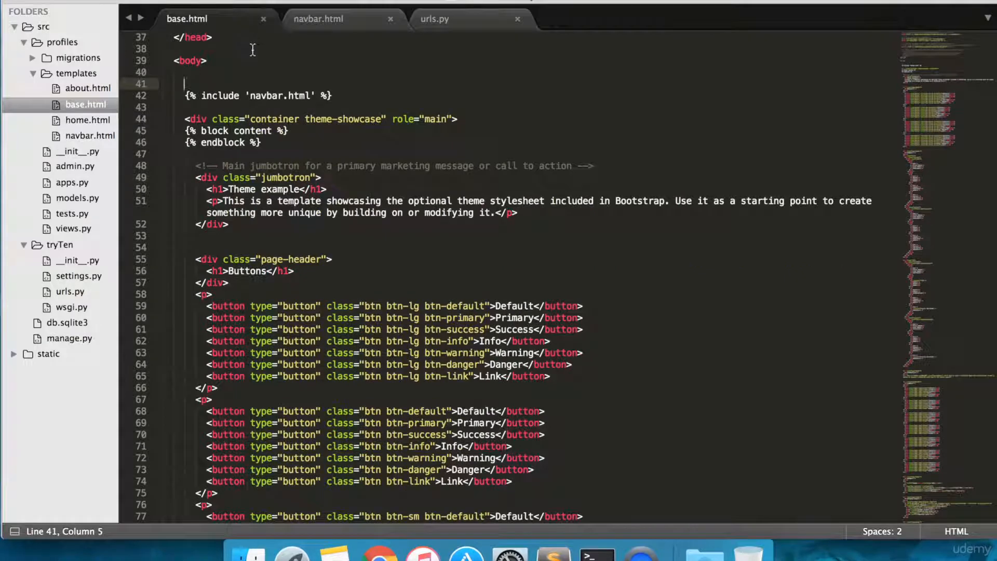
pyautogui.scroll(-3)
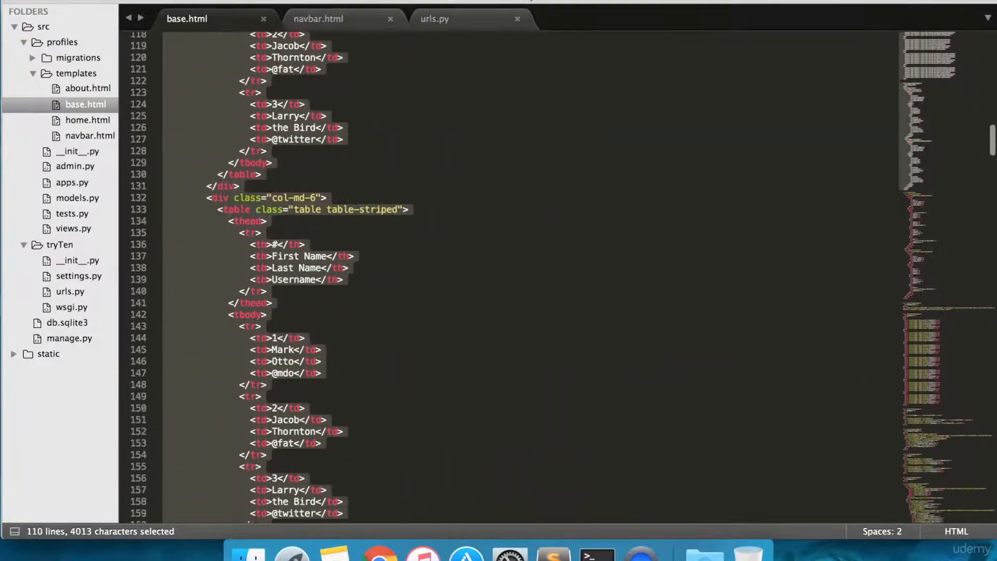
pyautogui.scroll(-3)
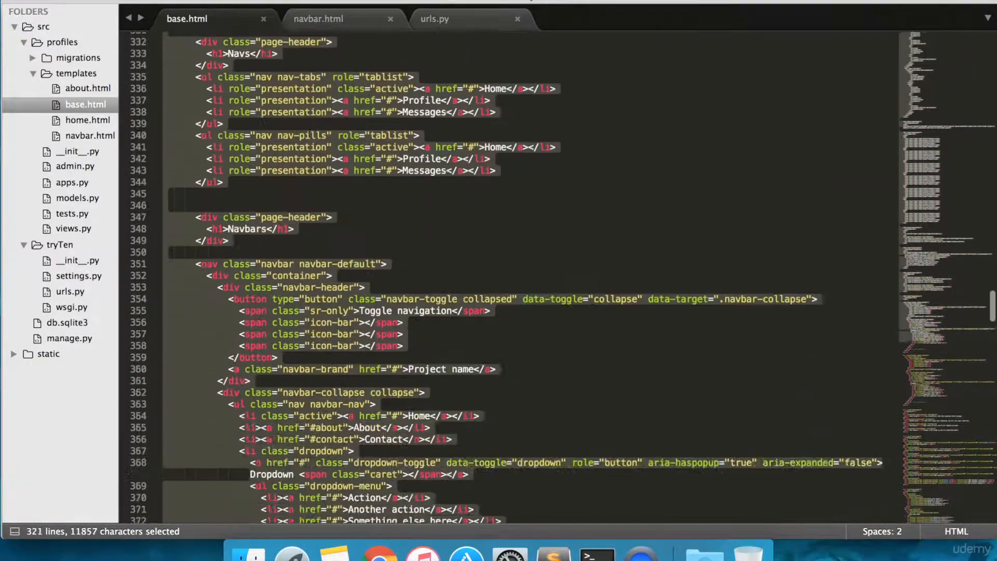
pyautogui.scroll(-3)
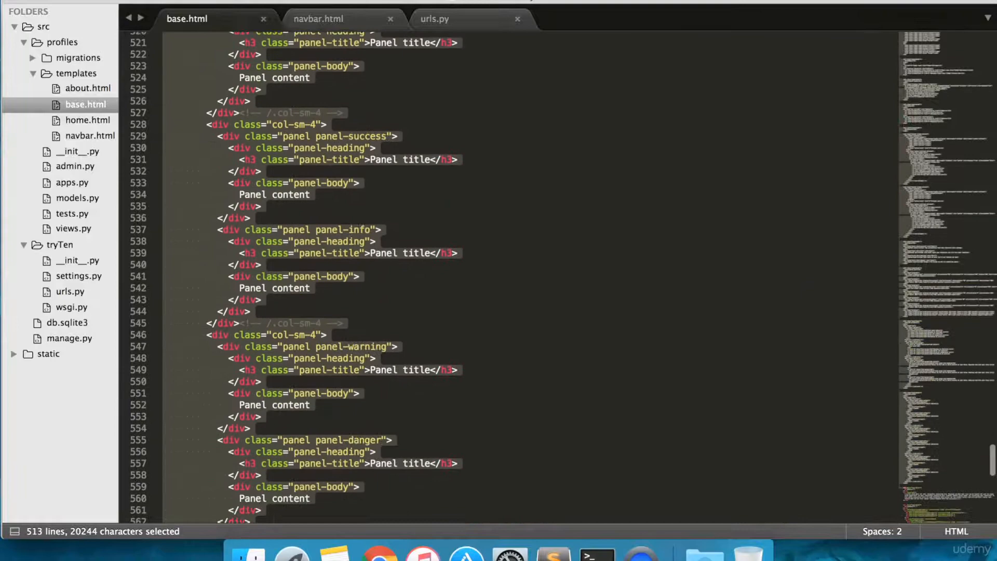
pyautogui.scroll(-3)
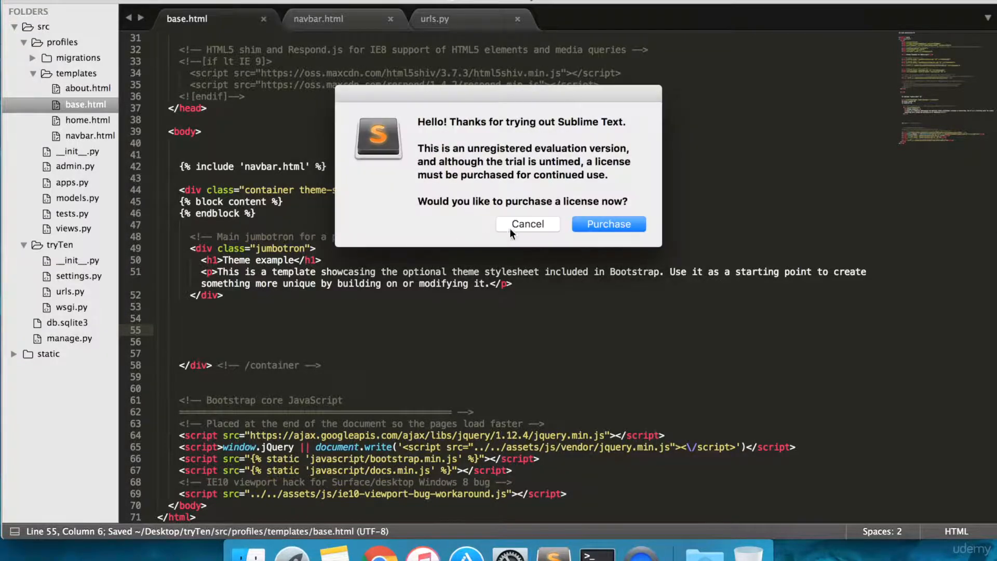
pyautogui.click(528, 225)
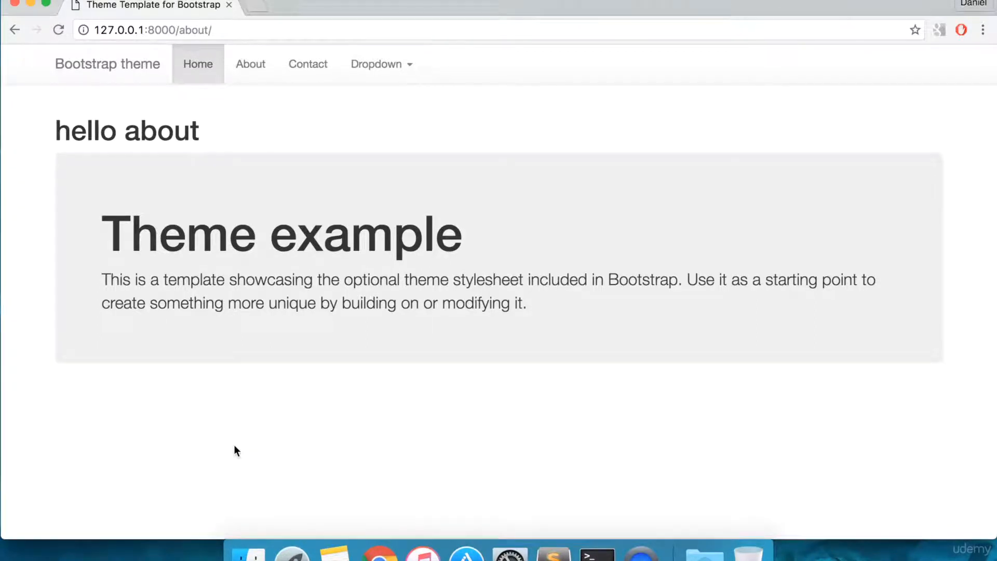
pyautogui.moveTo(520, 539)
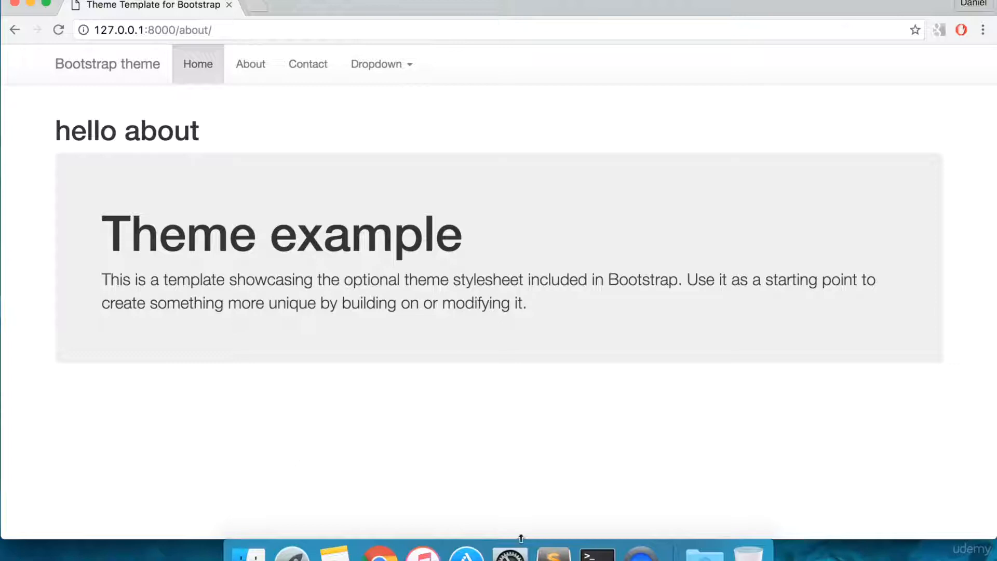
pyautogui.moveTo(505, 470)
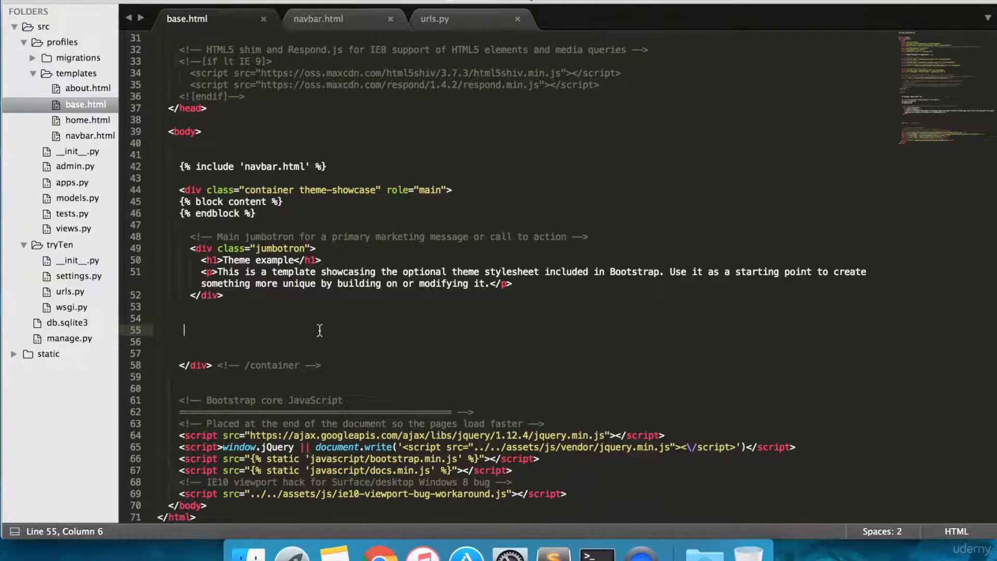
# Insert an empty {% block jumbotron %} above the content block in base.html's container.
pyautogui.click(452, 190)
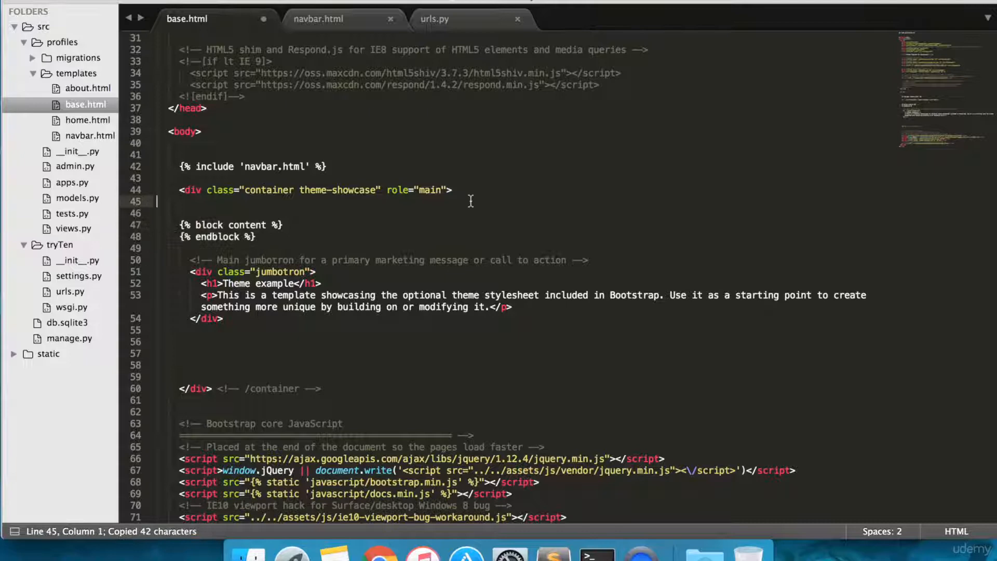
pyautogui.write('{% block jum %}')
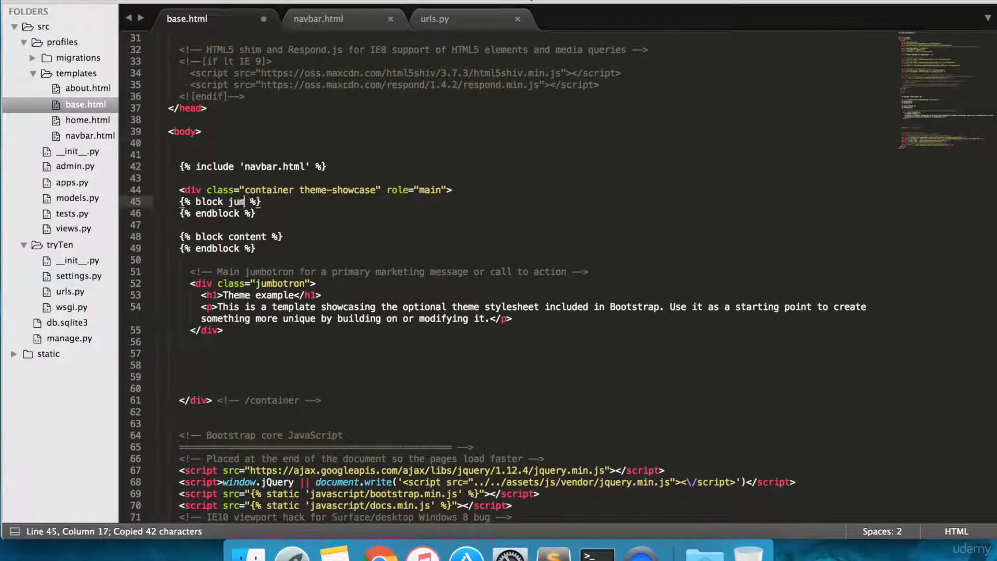
pyautogui.write('botron')
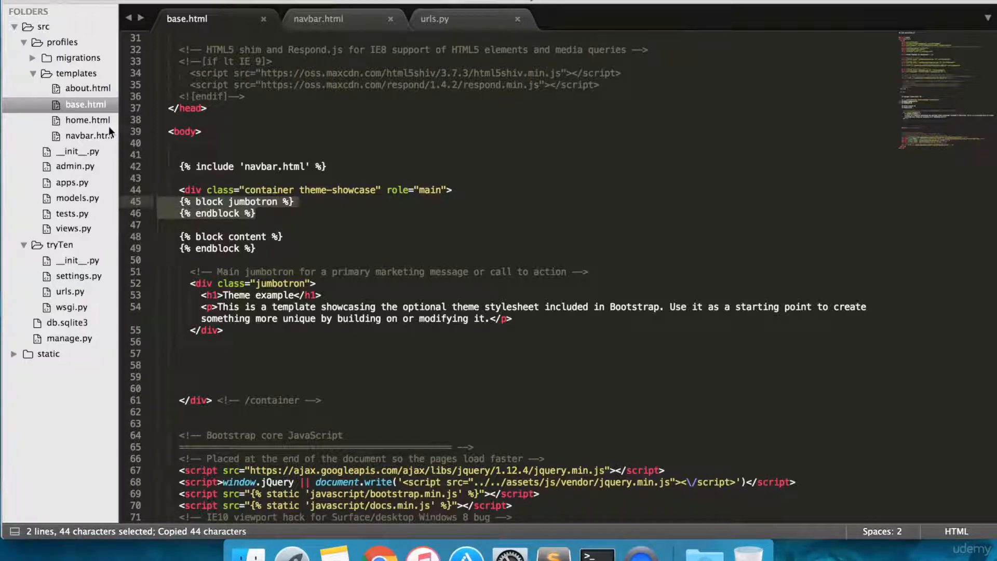
pyautogui.click(87, 120)
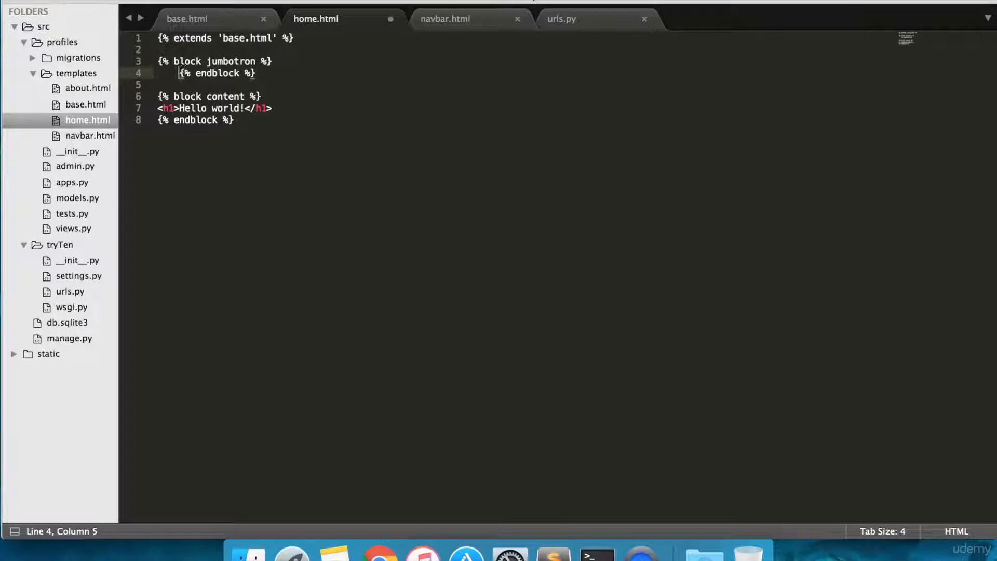
# Save home.html with its jumbotron block, then cut the jumbotron div out of base.html.
pyautogui.press('cmd+s')
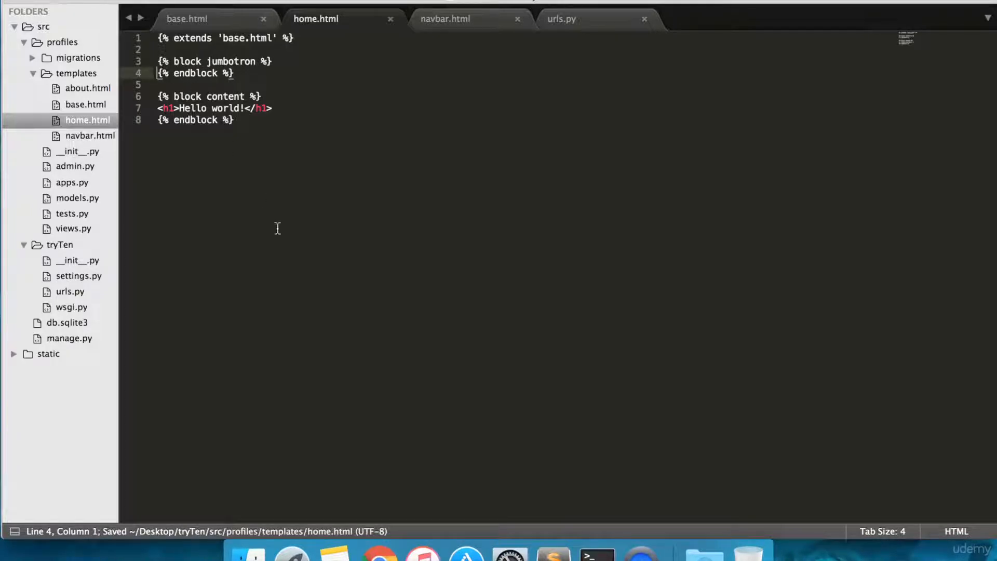
pyautogui.click(186, 18)
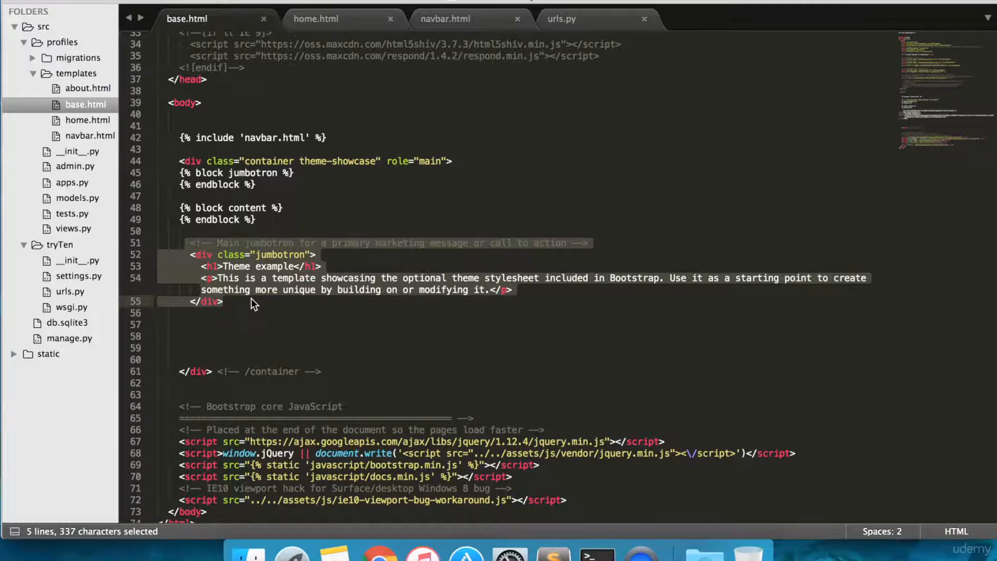
pyautogui.press('cmd+x')
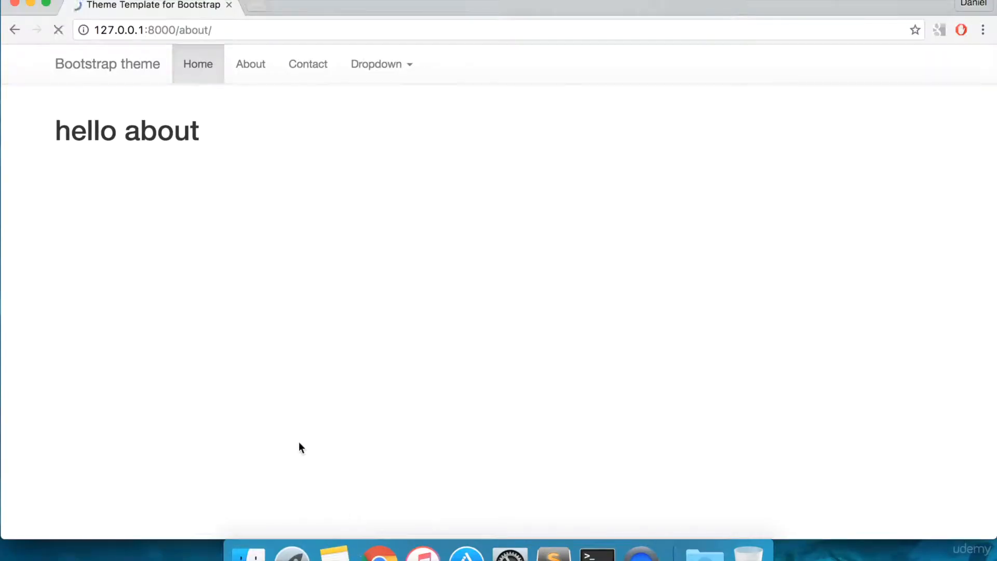
# Check the Home page shows the jumbotron, then add a styles block to base.html.
pyautogui.click(198, 64)
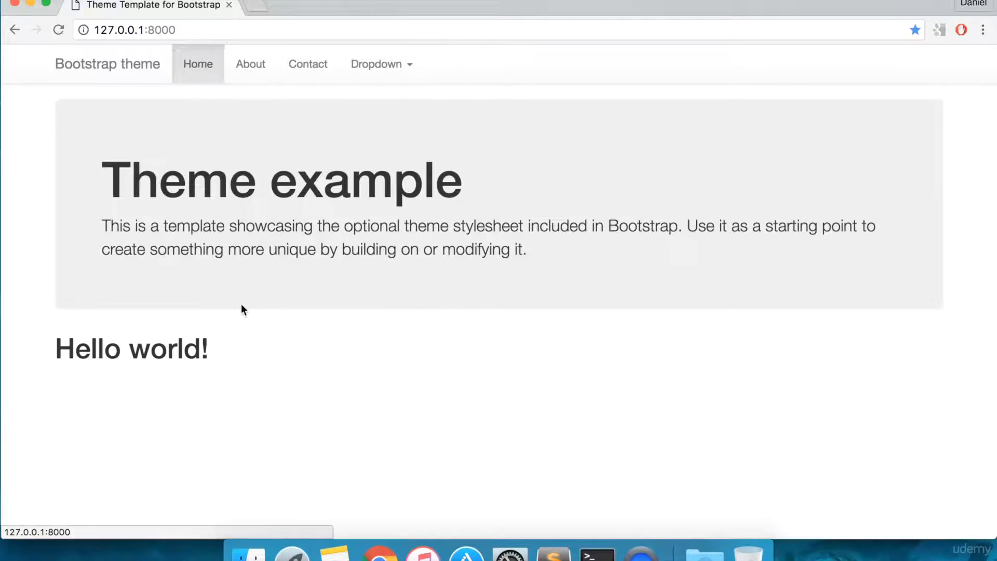
pyautogui.moveTo(202, 371)
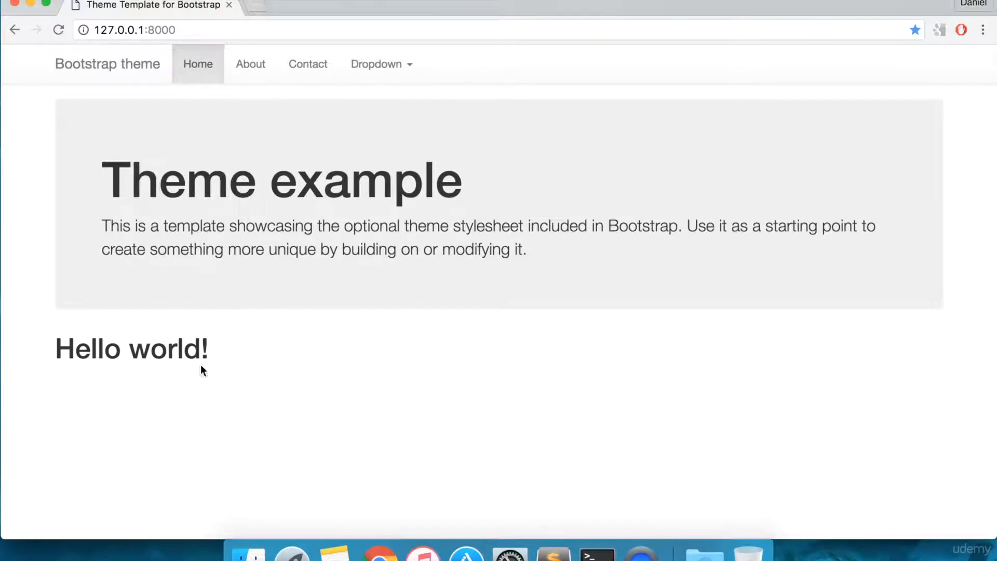
pyautogui.moveTo(140, 154)
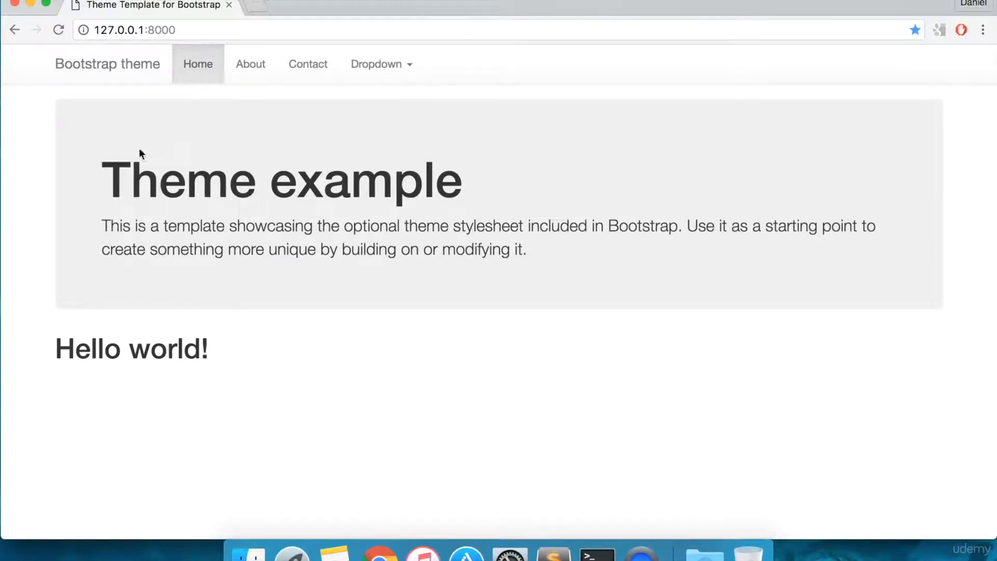
pyautogui.moveTo(552, 548)
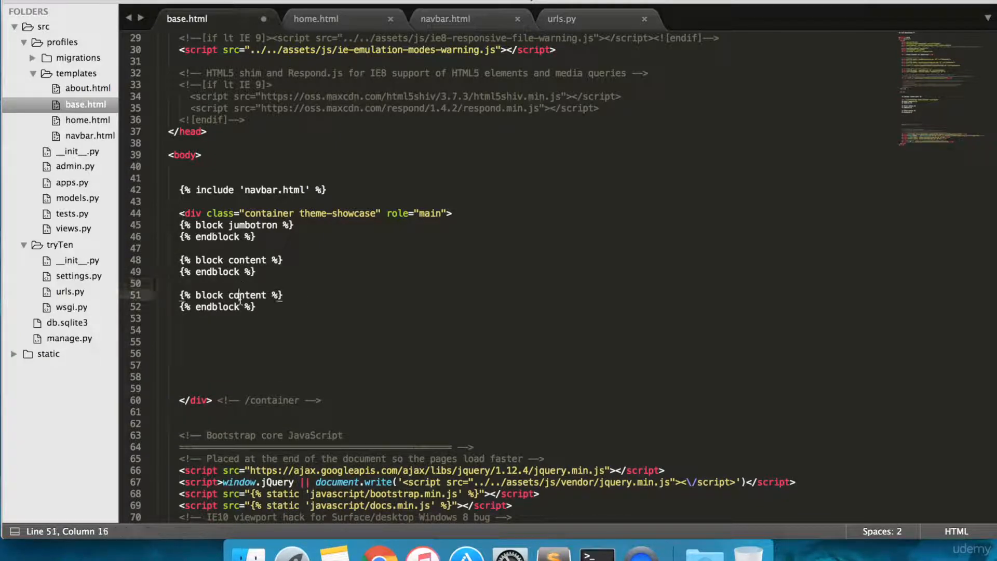
pyautogui.write('styles')
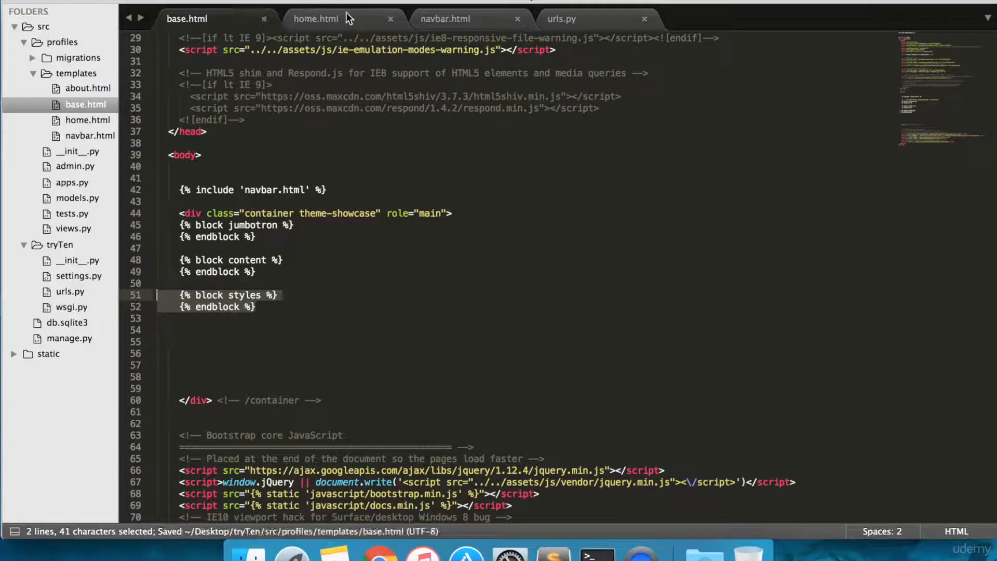
pyautogui.click(316, 18)
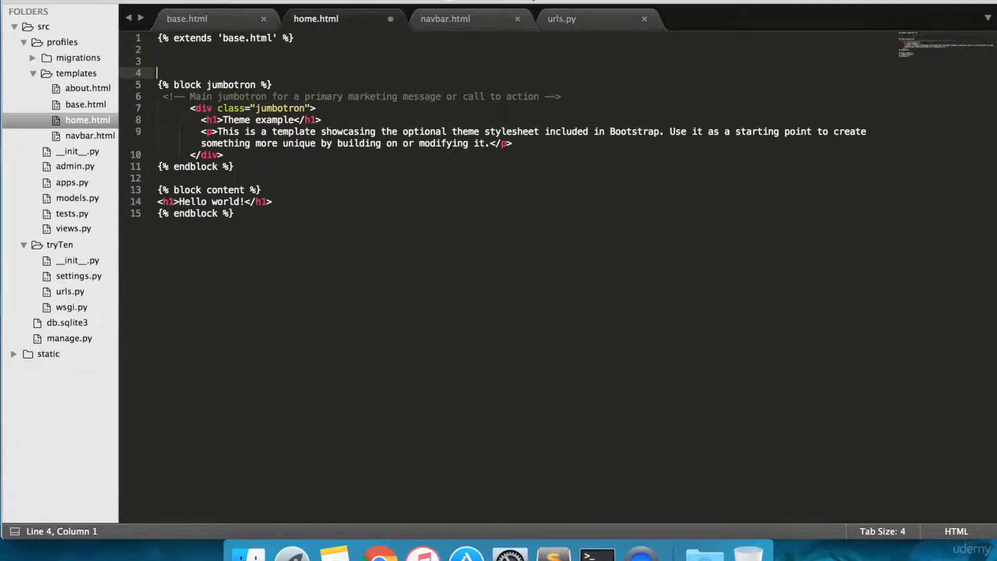
# Add a {% block styles %} containing a <style> element to home.html.
pyautogui.write('{% block styles %}')
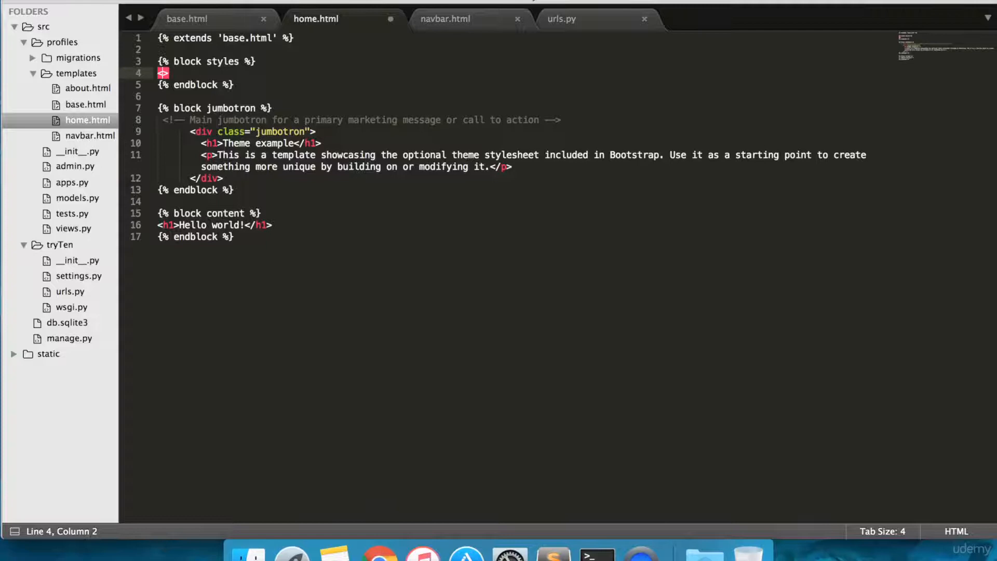
pyautogui.write('<style>')
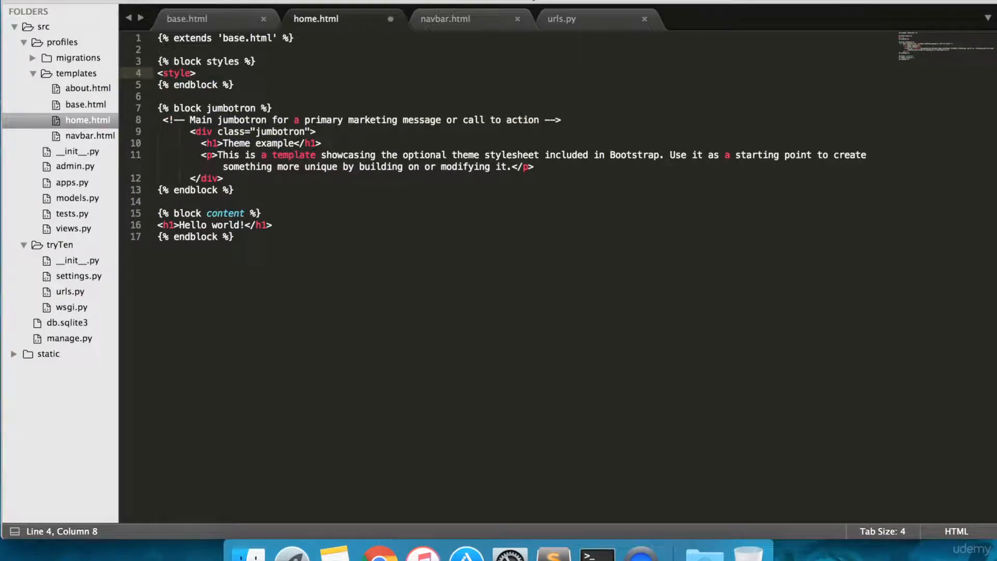
pyautogui.press('enter')
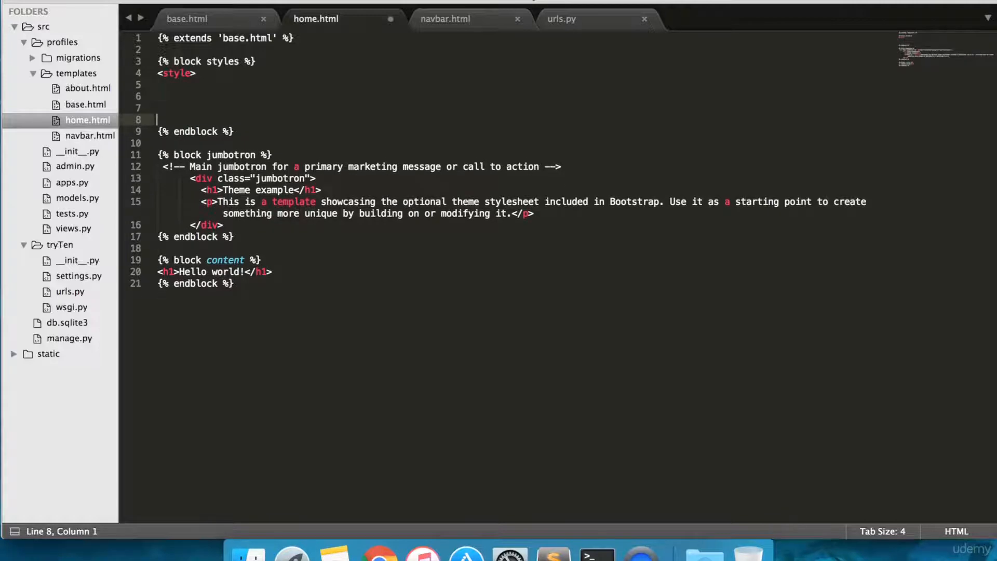
pyautogui.write('</style>')
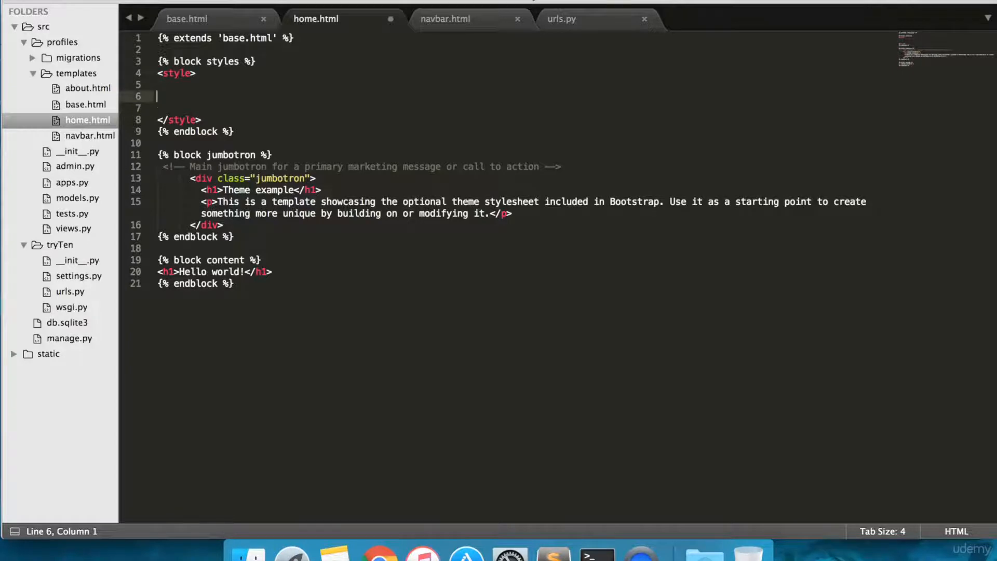
# Style .jumbotron with text-align: center, save, and confirm the centered jumbotron in Chrome.
pyautogui.write('.jumb')
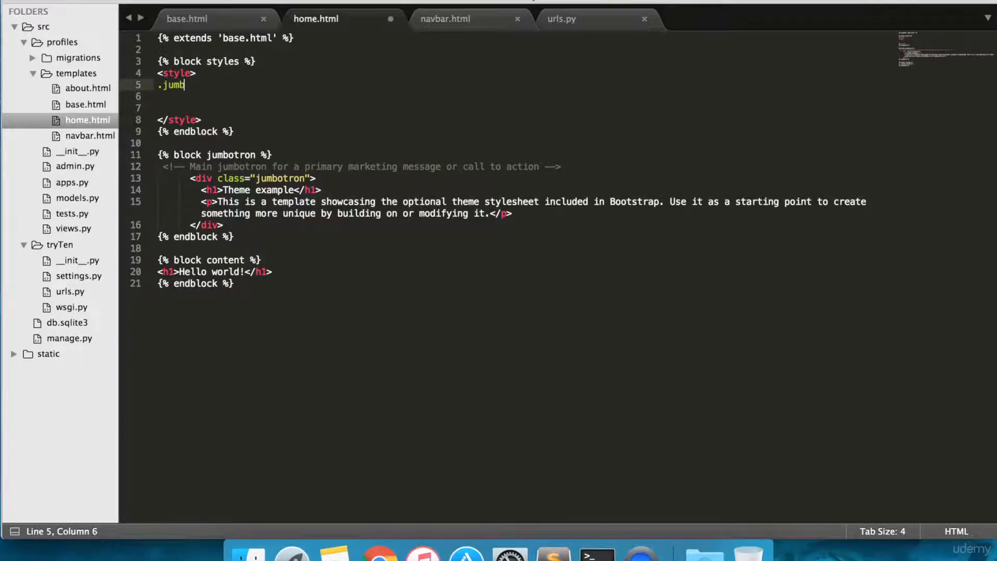
pyautogui.write('otron')
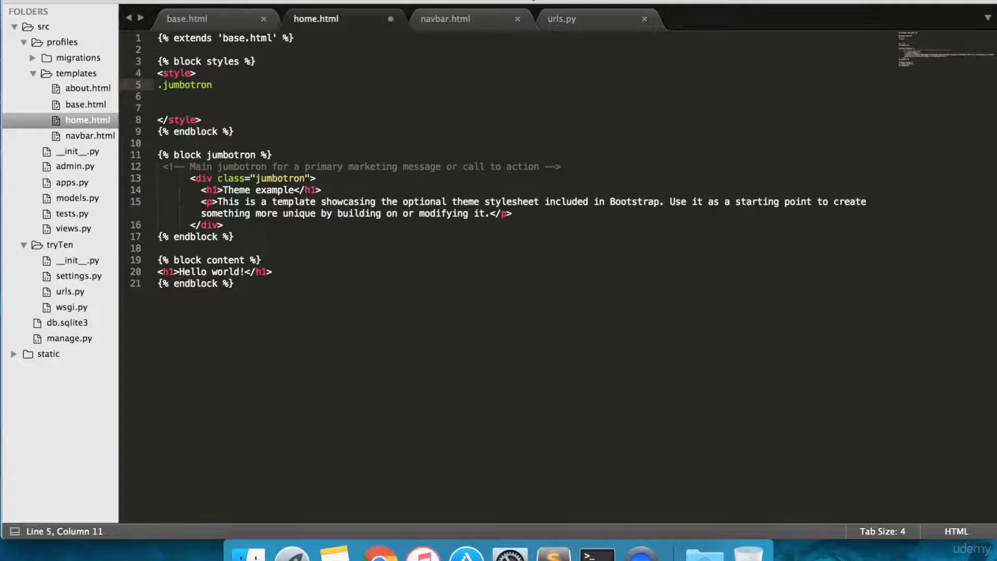
pyautogui.write('{')
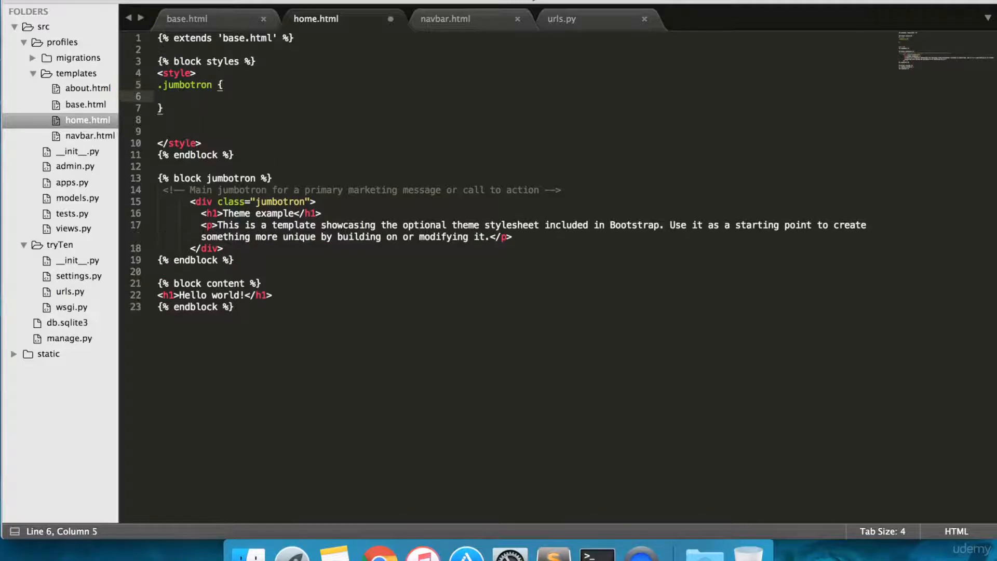
pyautogui.write('te')
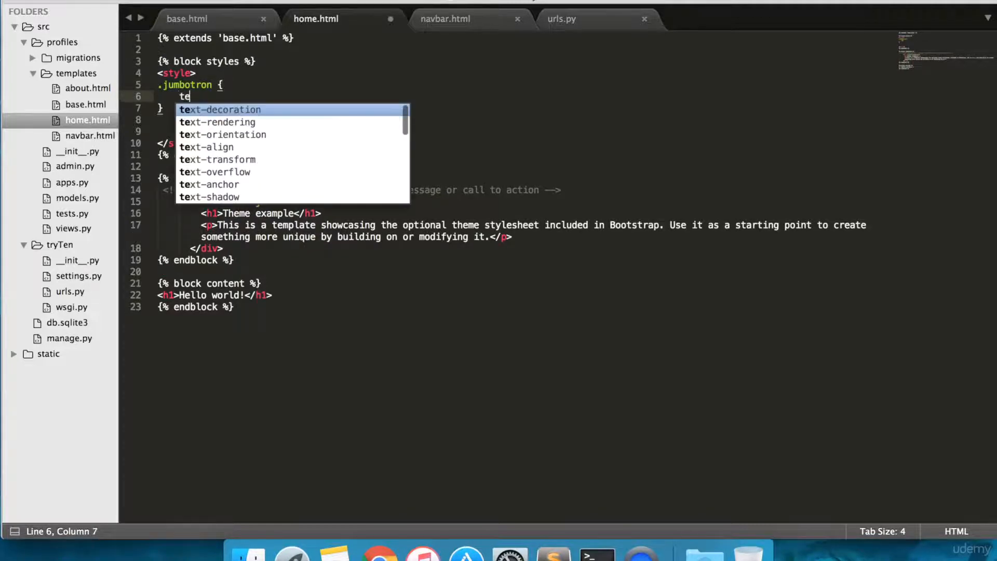
pyautogui.write('xt-align: center;')
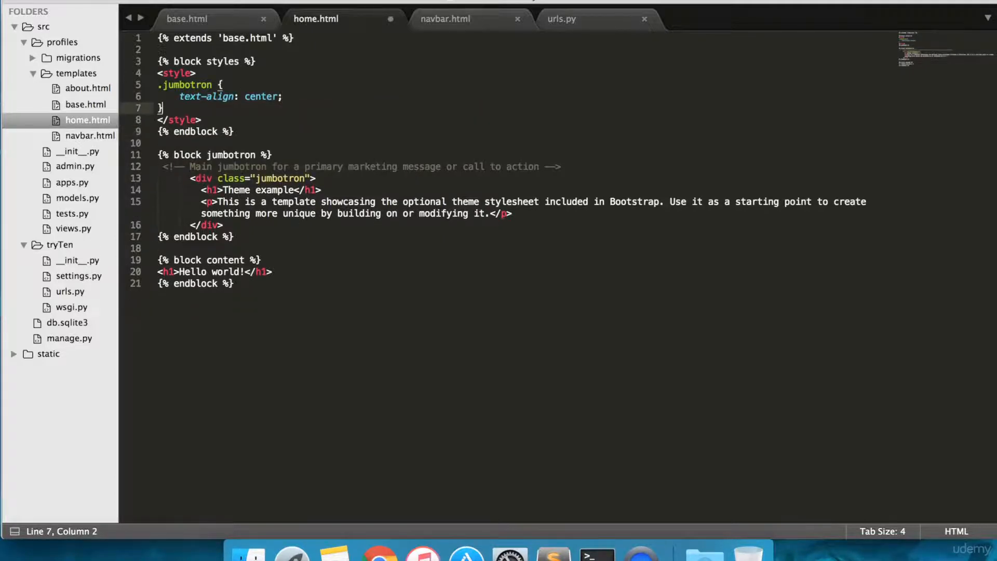
pyautogui.press('cmd+s')
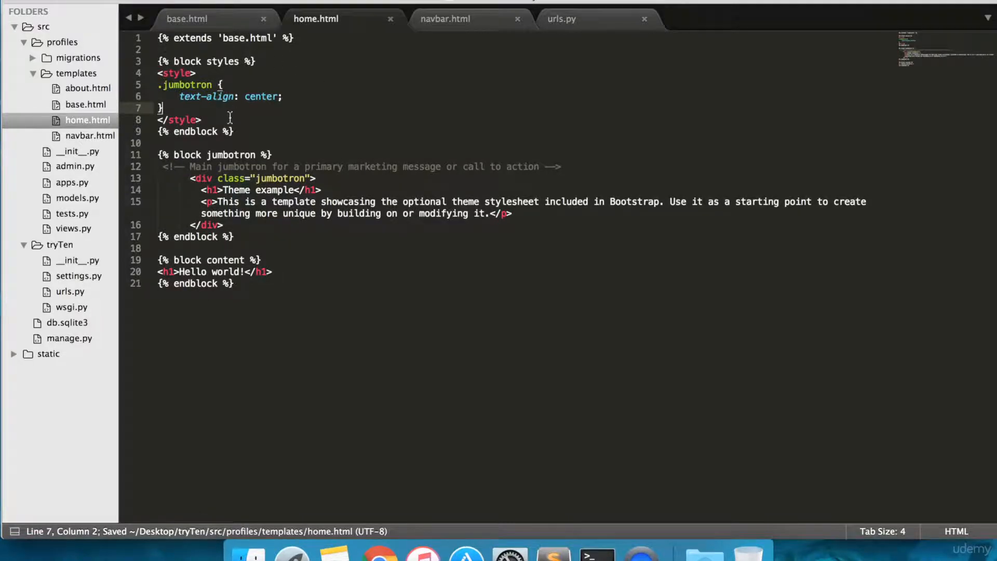
pyautogui.moveTo(161, 72); pyautogui.dragTo(201, 119)
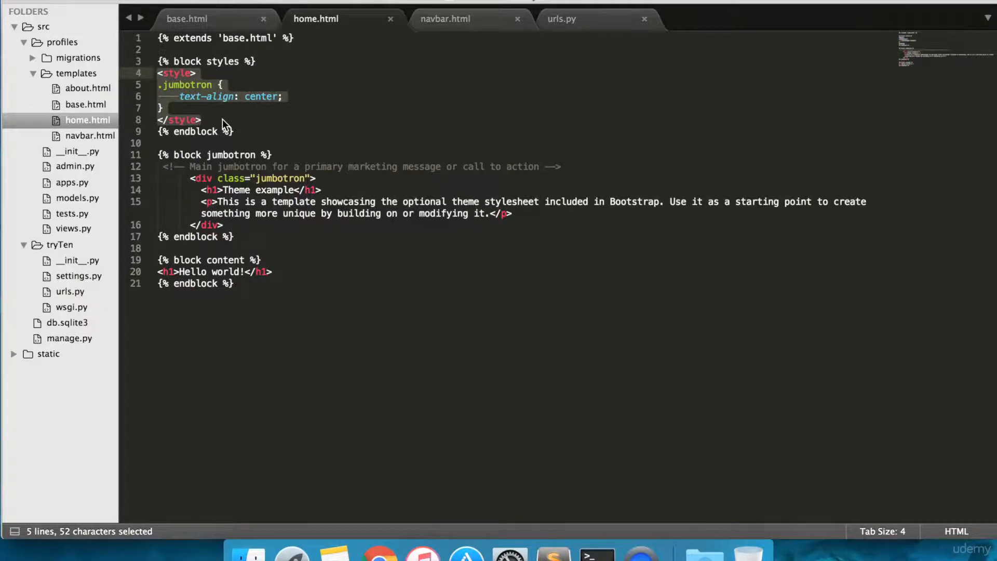
pyautogui.click(214, 120)
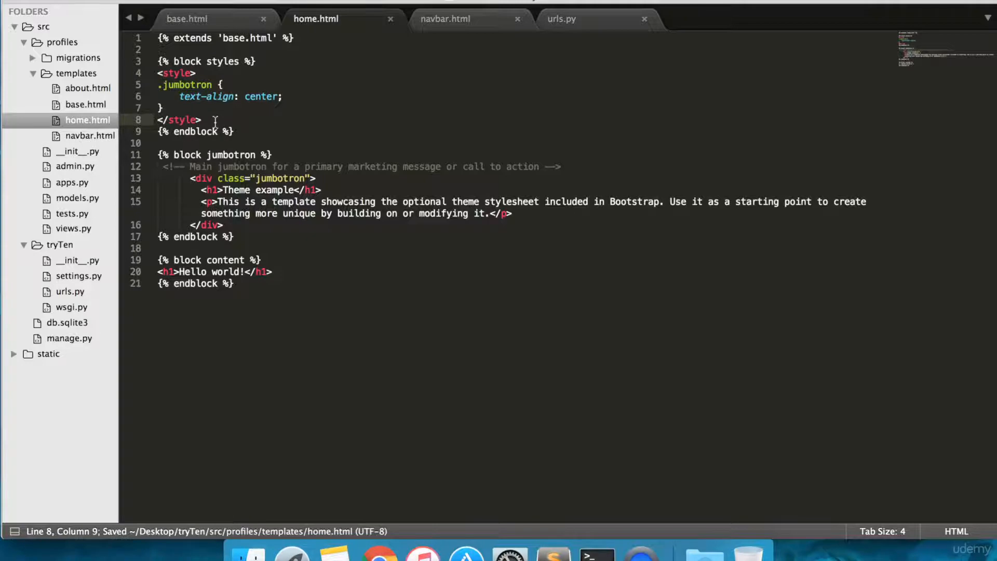
pyautogui.moveTo(362, 414)
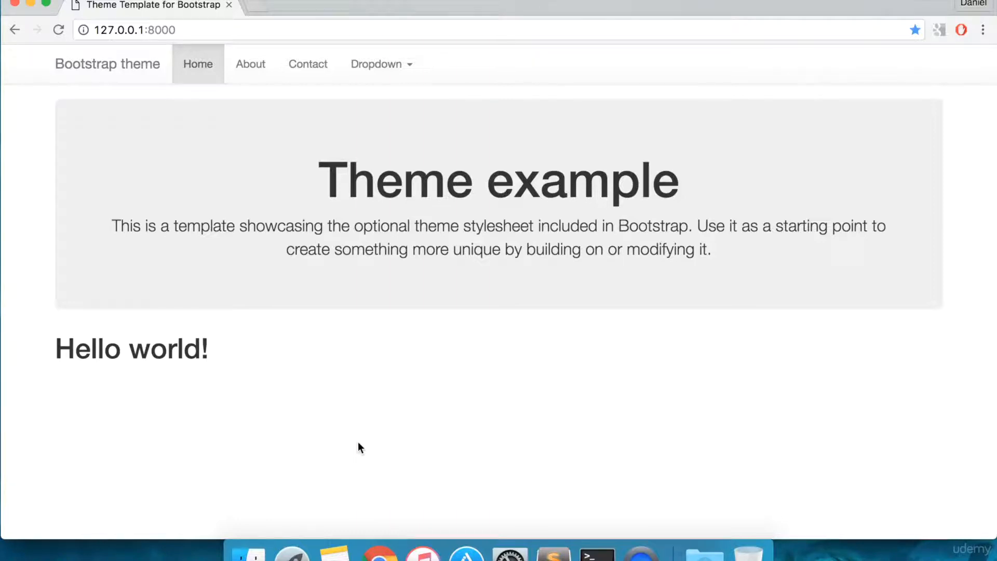
pyautogui.click(552, 554)
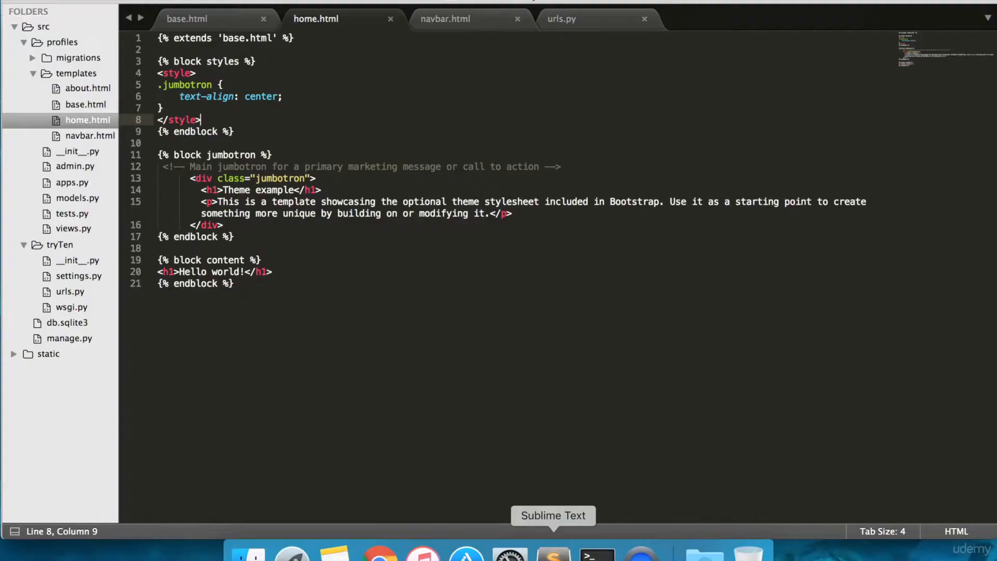
# Cut the hard-coded class="active" attribute from the Home <li> in navbar.html and save.
pyautogui.click(445, 19)
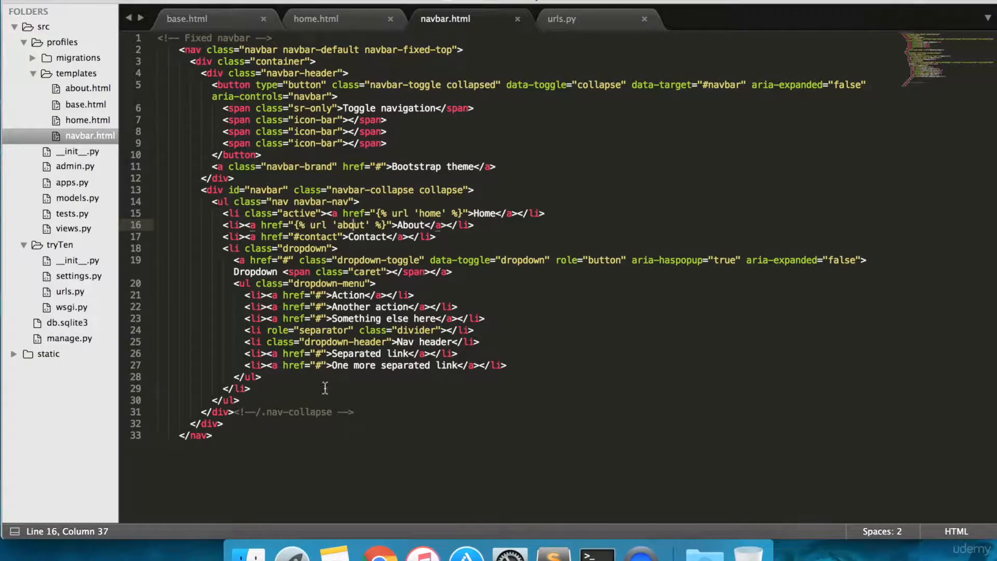
pyautogui.doubleClick(261, 213)
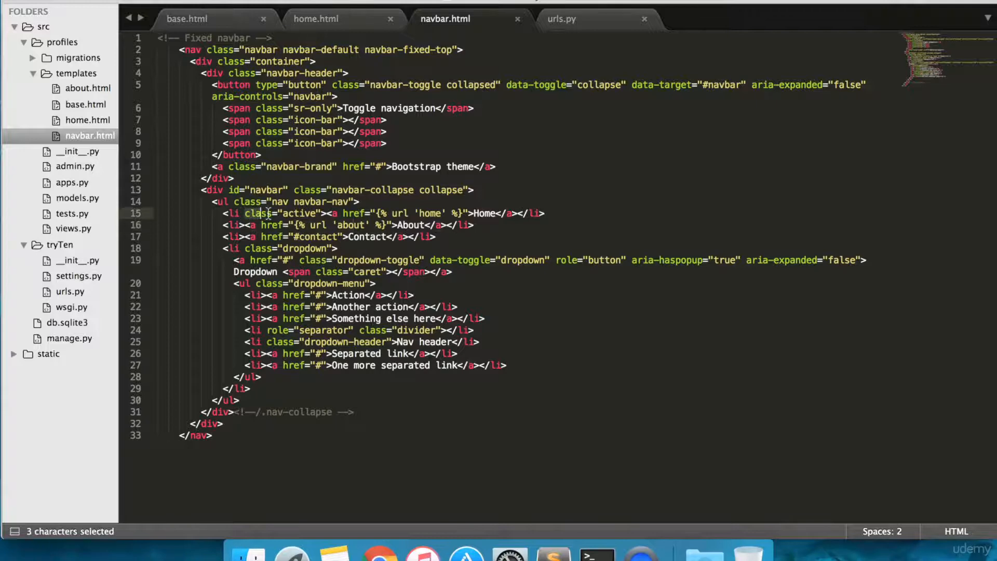
pyautogui.doubleClick(296, 213)
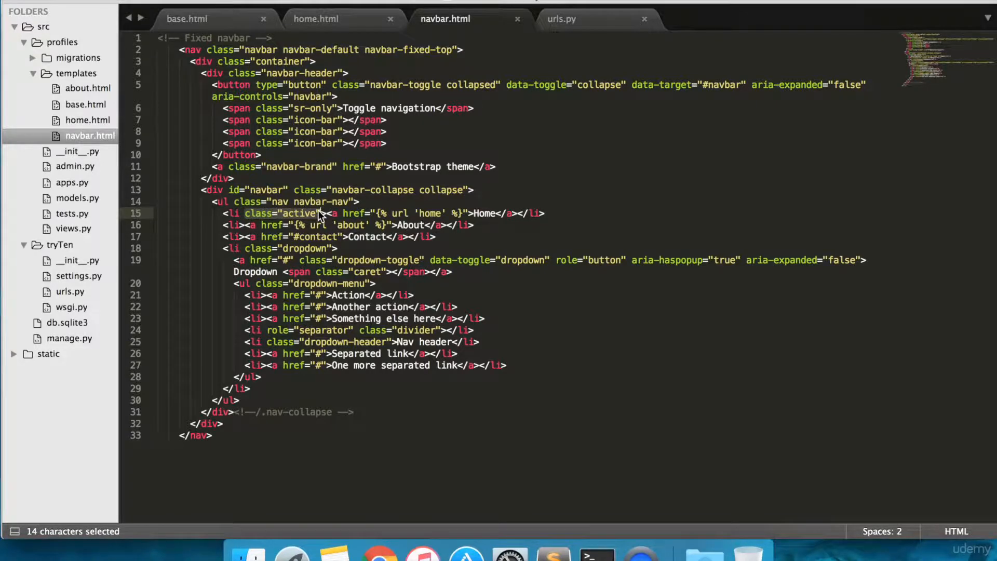
pyautogui.press('cmd+x')
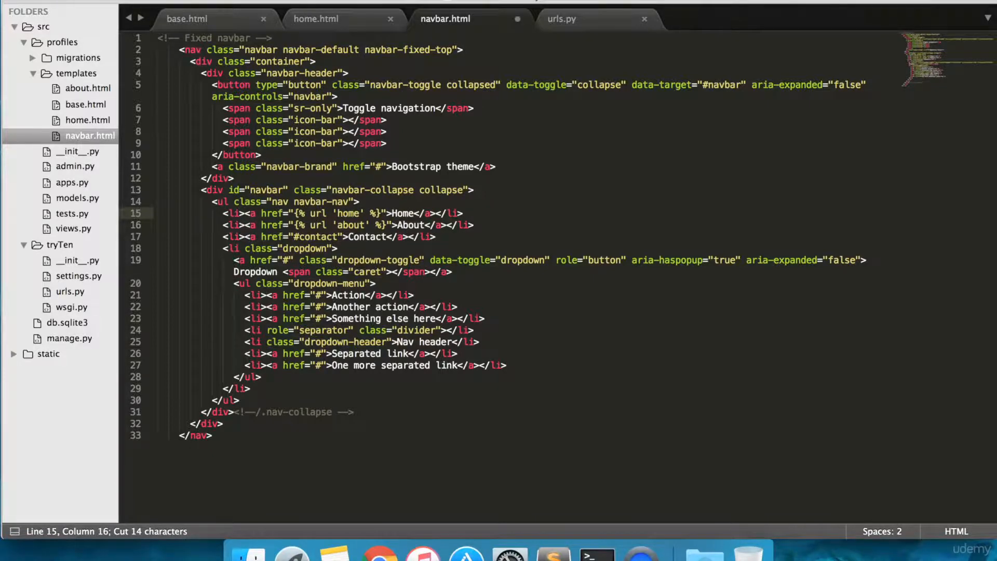
pyautogui.press('cmd+s')
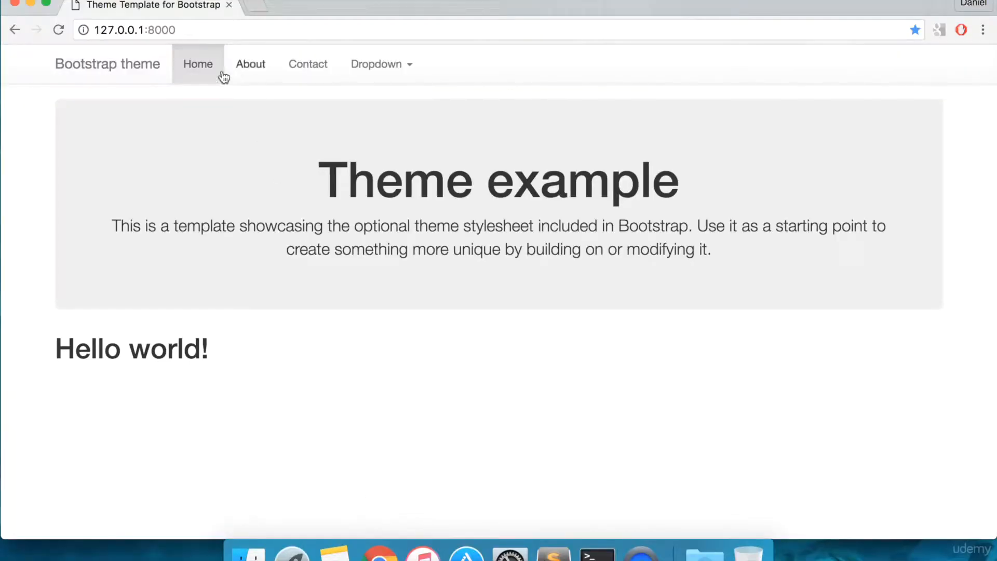
pyautogui.moveTo(186, 96)
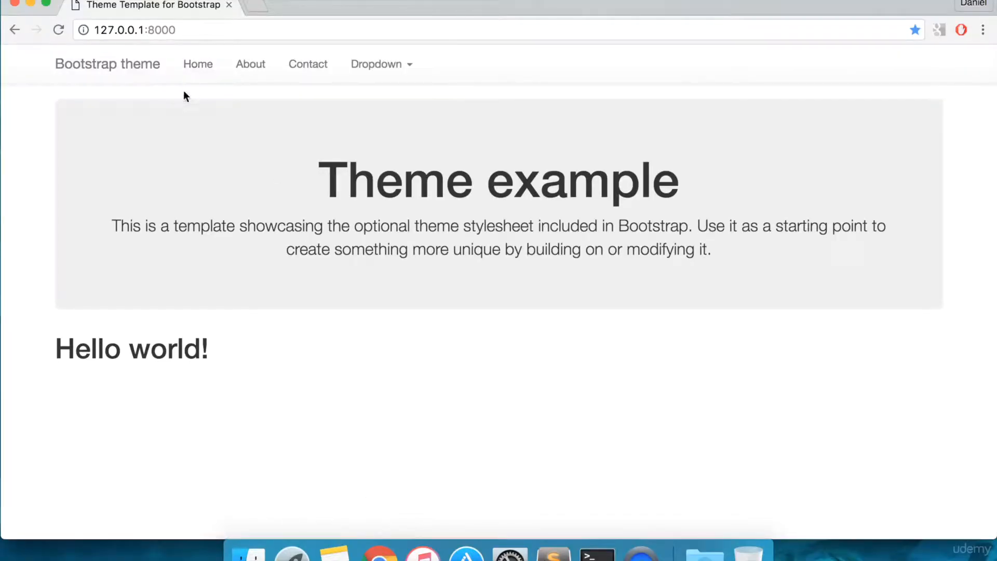
pyautogui.moveTo(250, 64)
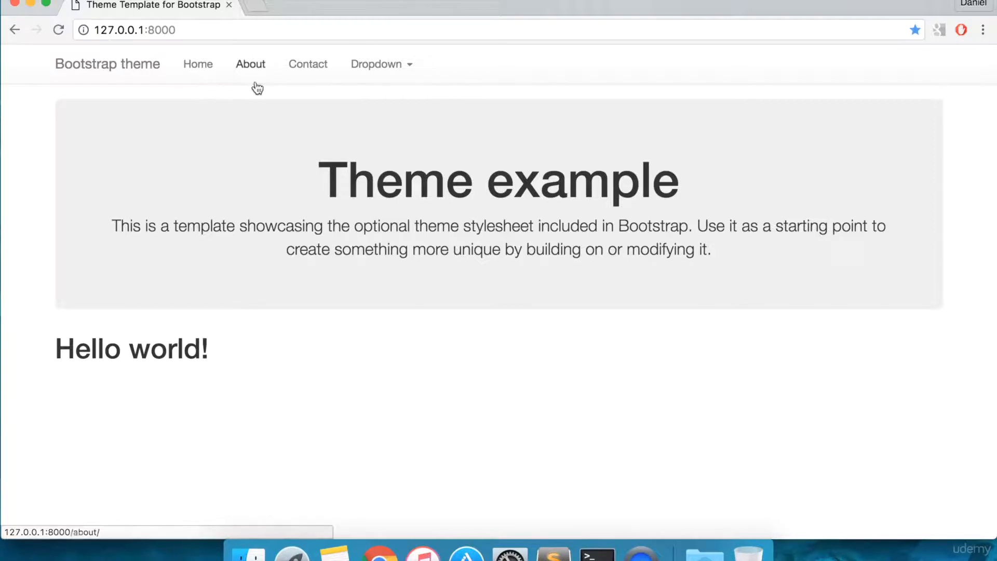
pyautogui.moveTo(248, 74)
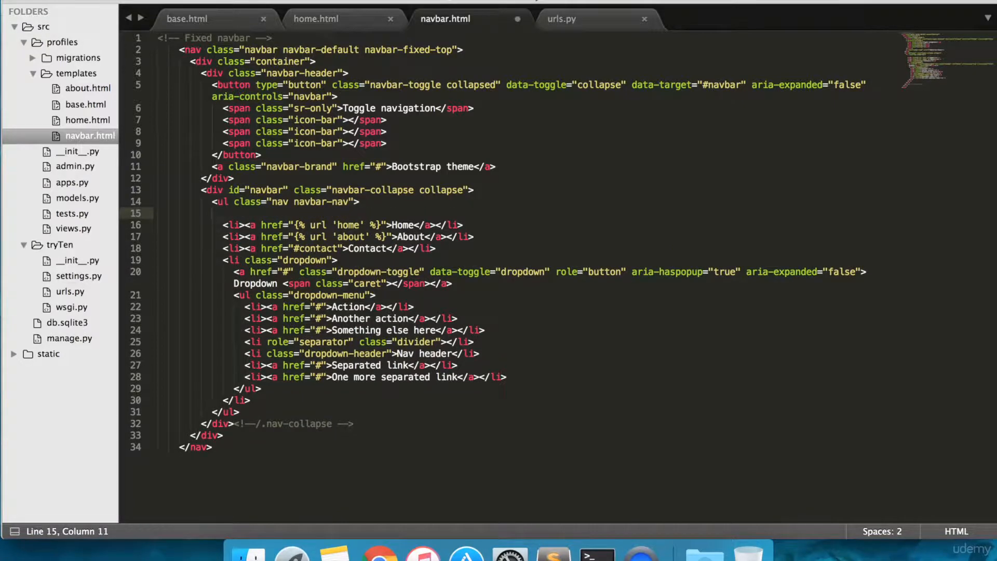
# Add {% url 'home' as home %} and {% url 'about' as about %} above the Home item.
pyautogui.write('{}')
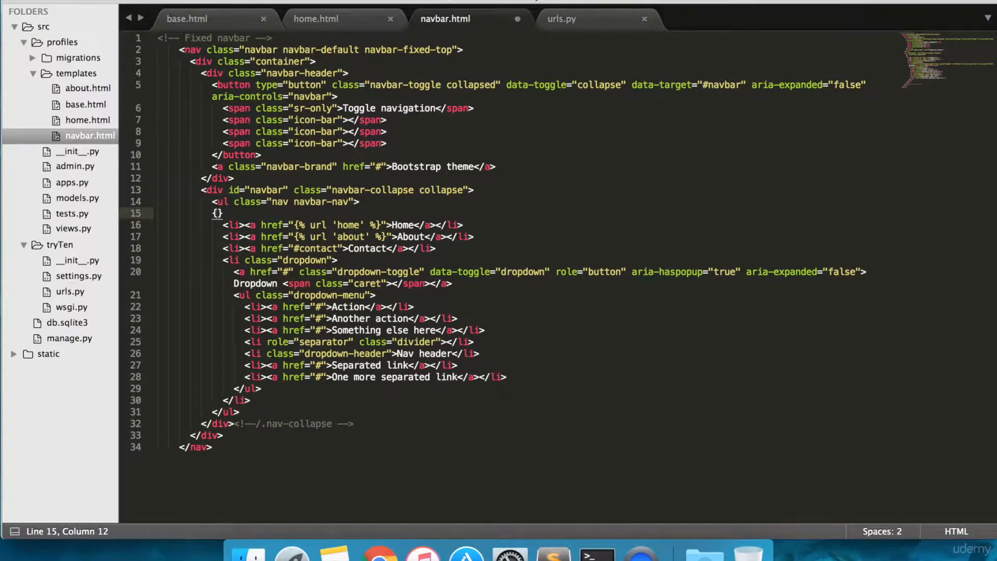
pyautogui.write('%%')
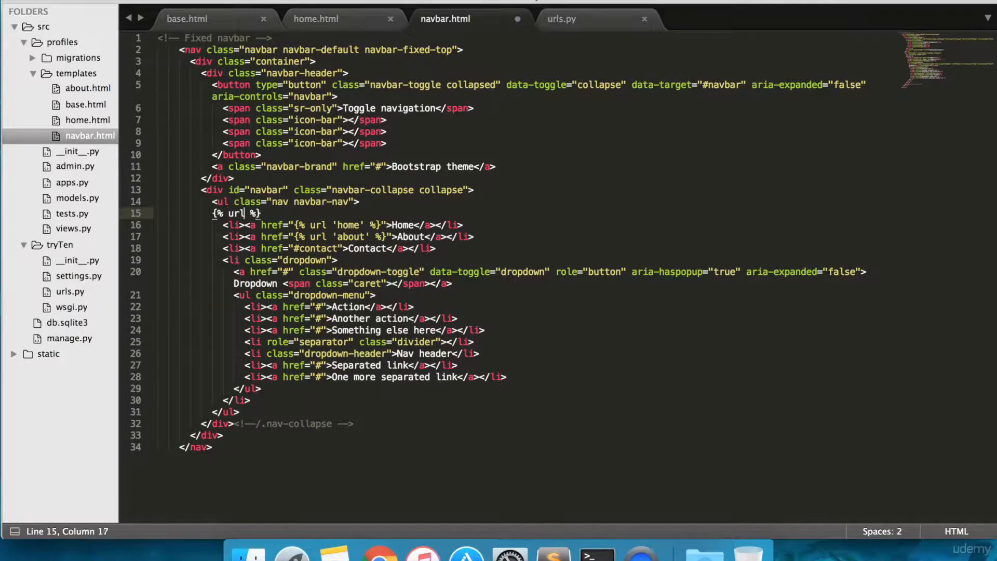
pyautogui.write("''")
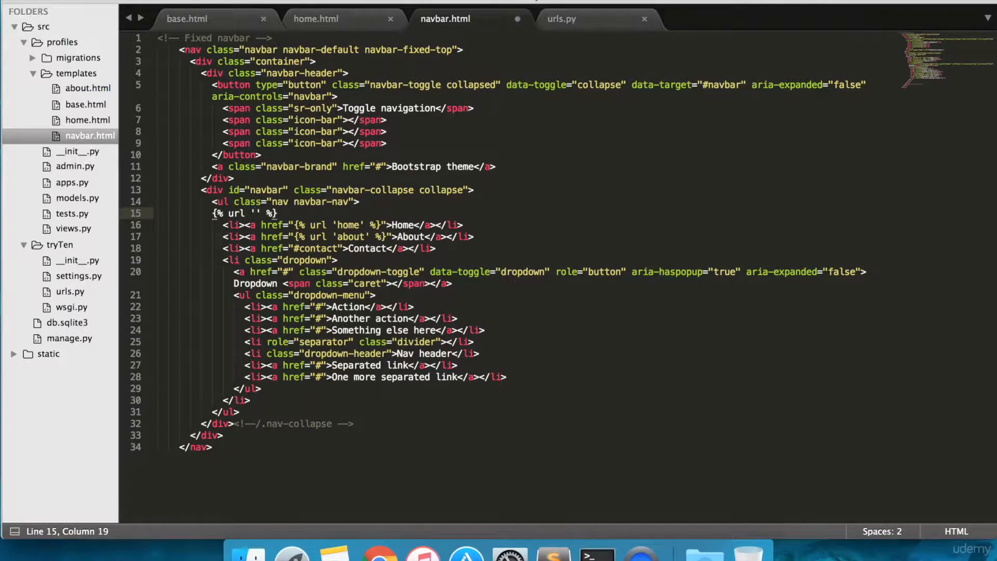
pyautogui.write("home'")
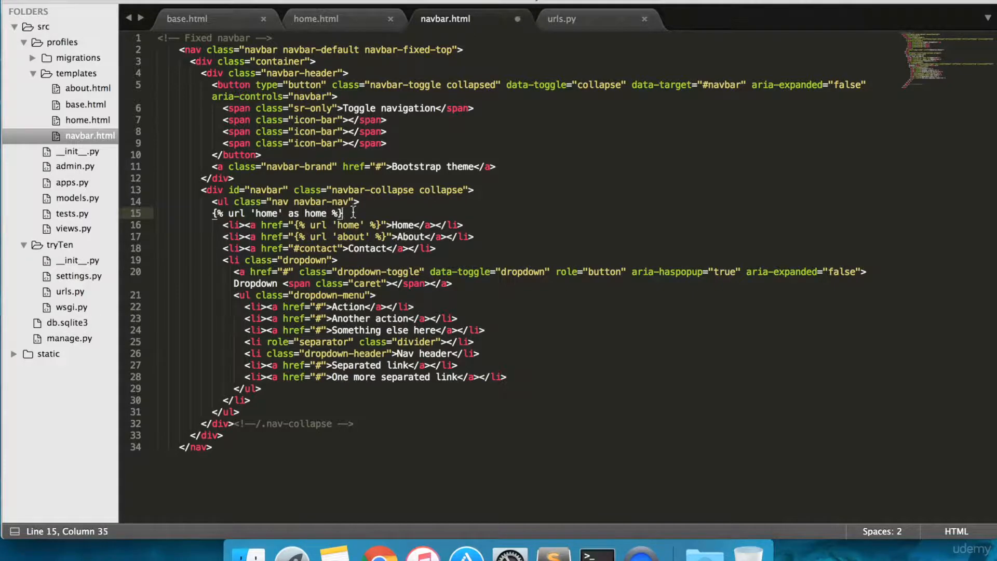
pyautogui.press('cmd+c')
pyautogui.write("{% url 'about' as about %}")
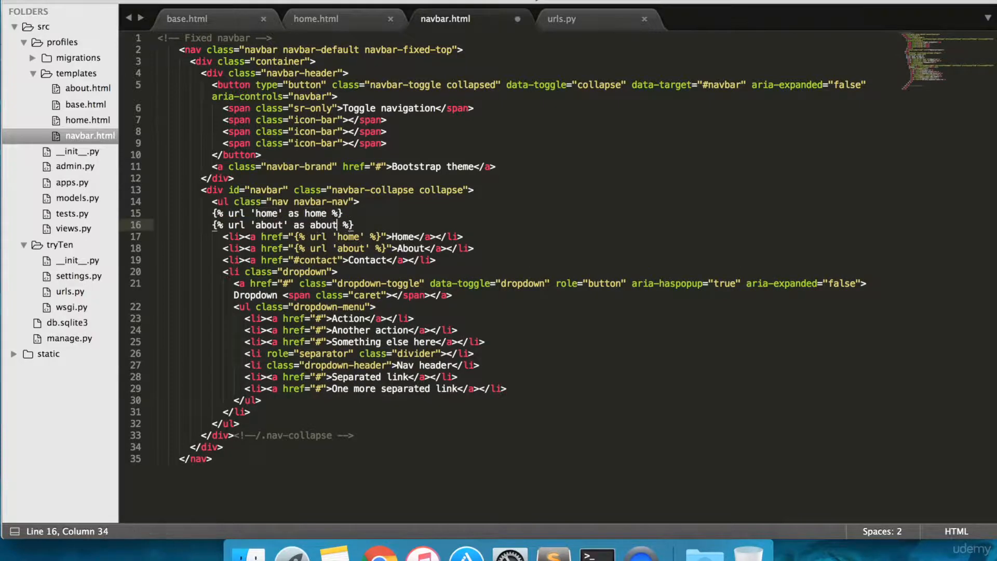
pyautogui.press('cmd+s')
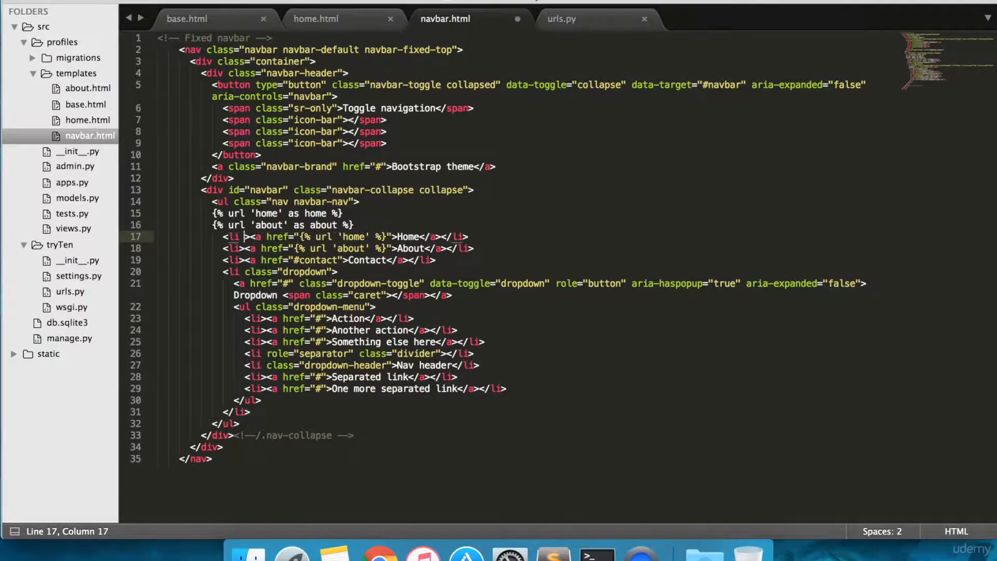
# Wrap class="active" on the Home <li> in {% if request.path == home %} ... {% endif %}.
pyautogui.write('{% if request.path == %')
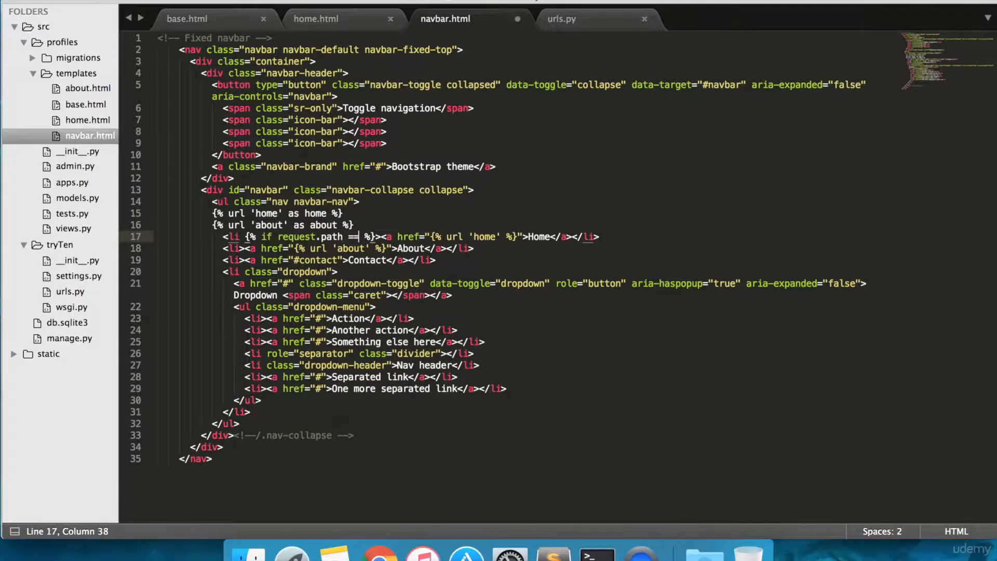
pyautogui.write('home')
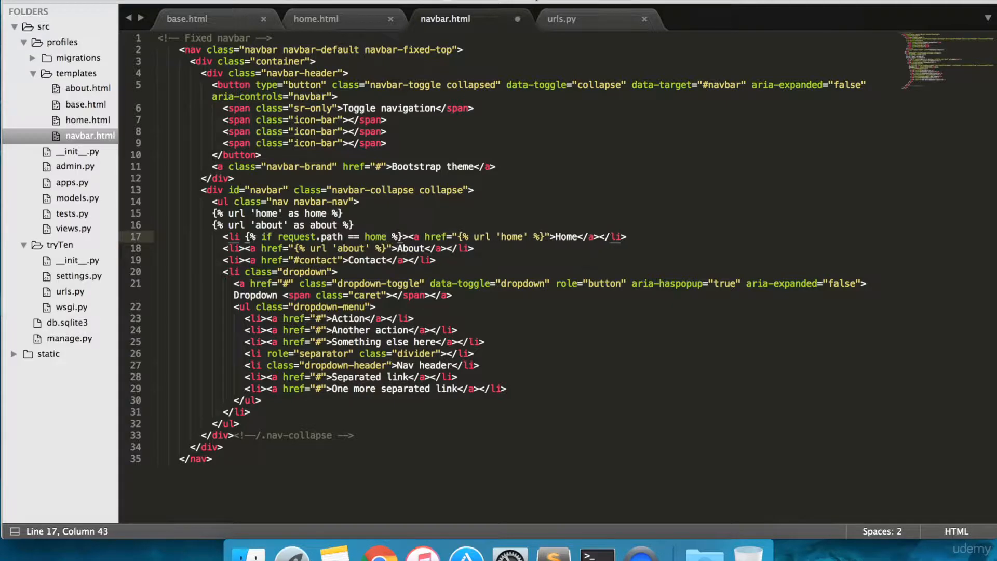
pyautogui.click(395, 237)
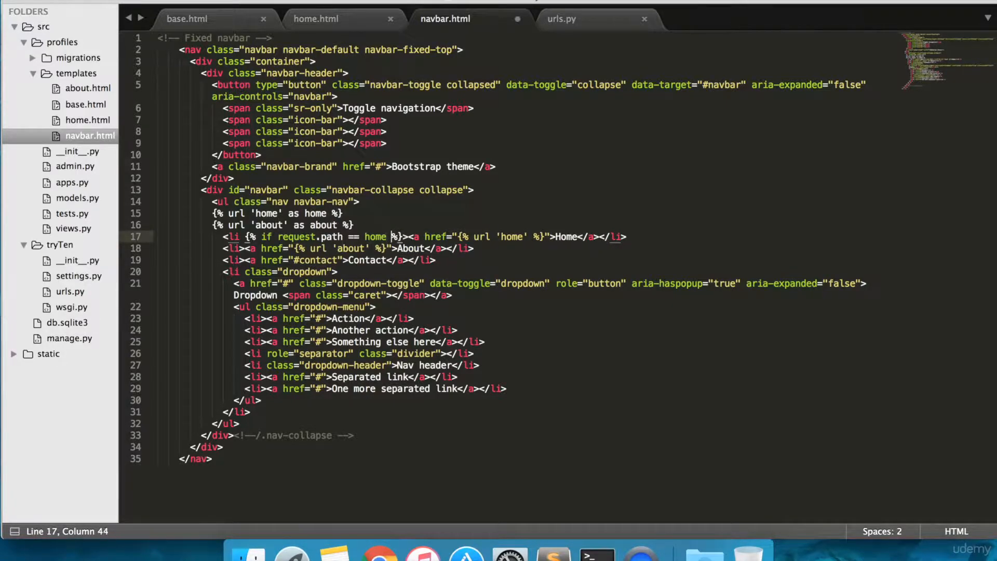
pyautogui.write('" "')
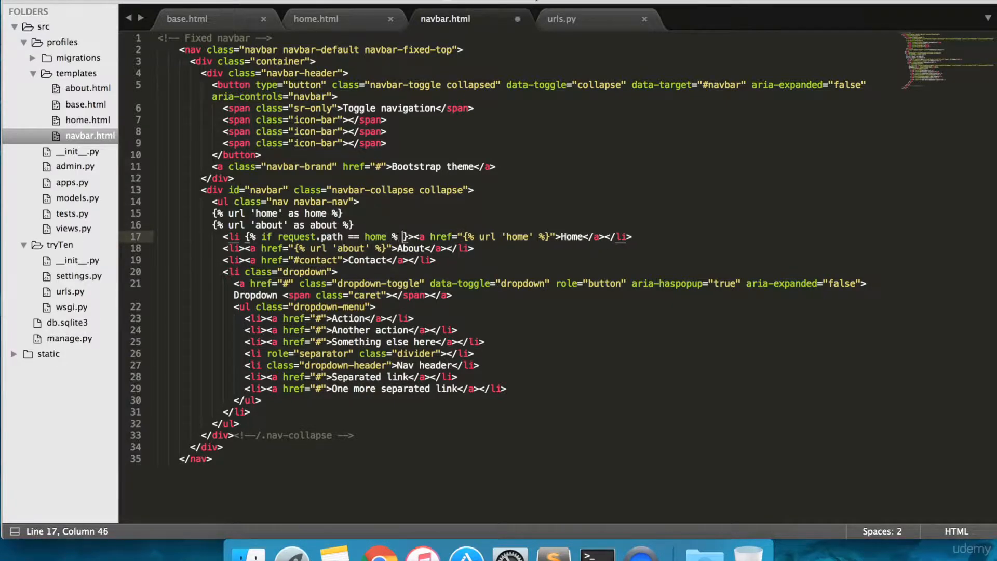
pyautogui.press('backspace')
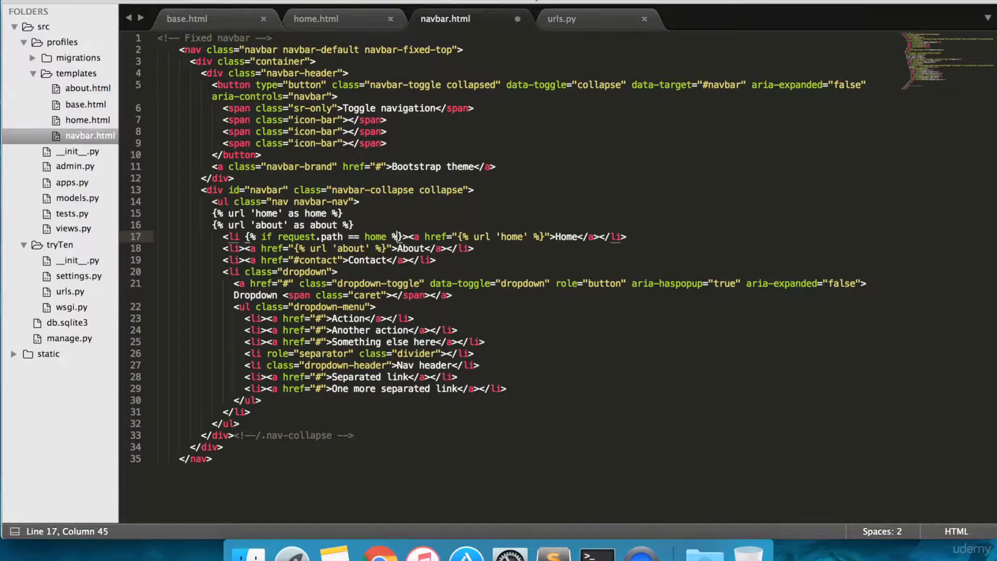
pyautogui.write('class="')
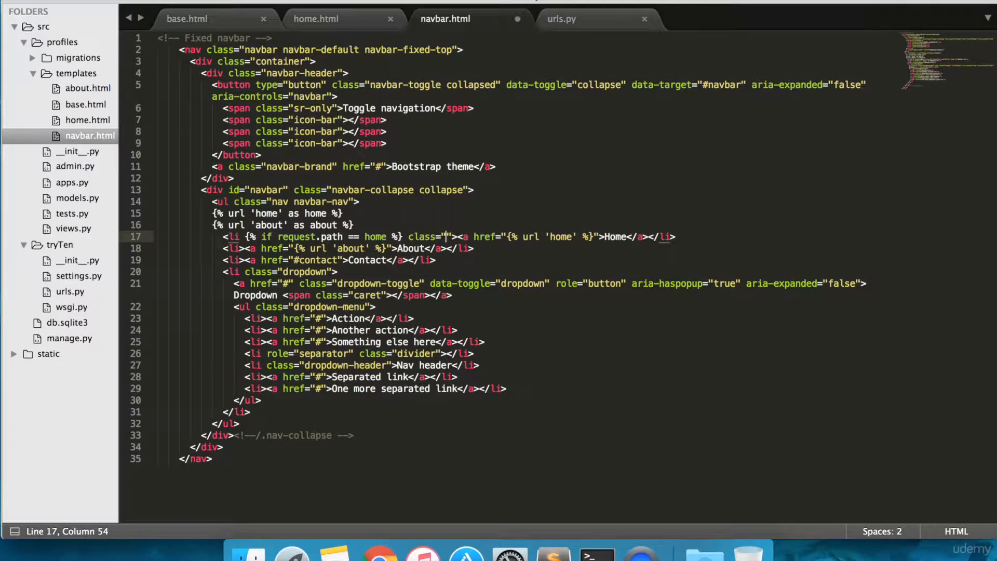
pyautogui.write('active')
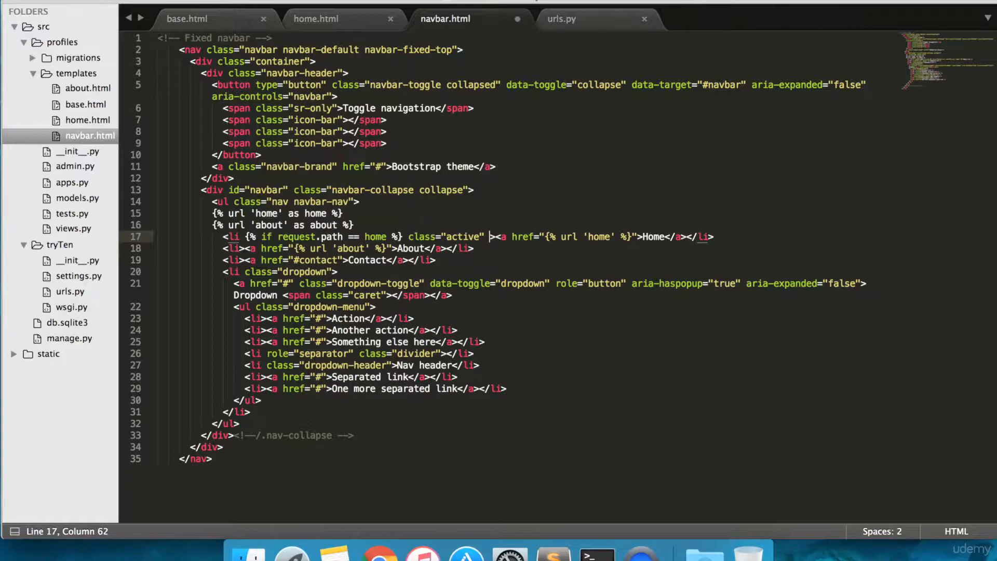
pyautogui.write('}')
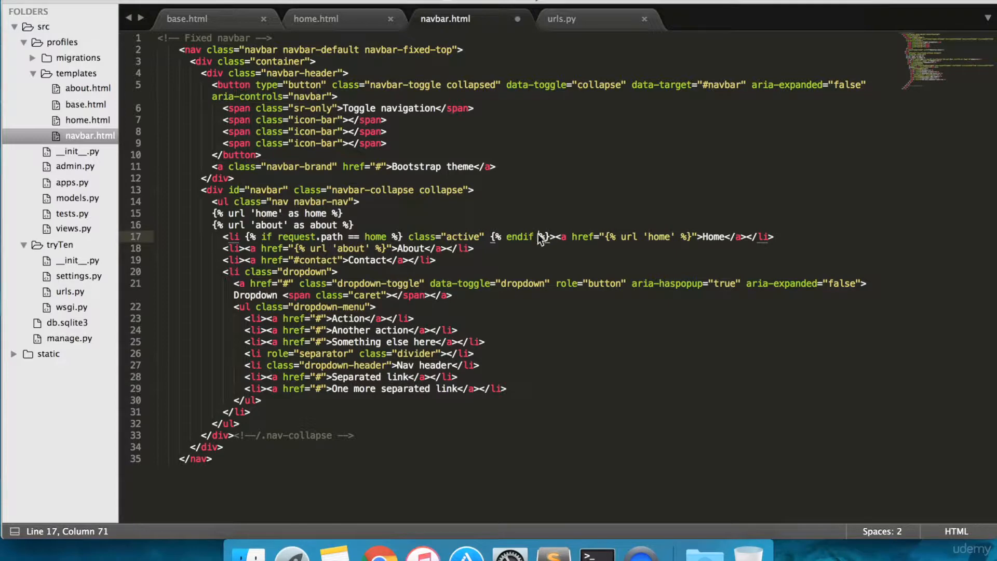
# Copy the condition to the About <li> using request.path == about, and save navbar.html.
pyautogui.moveTo(245, 237); pyautogui.dragTo(544, 237)
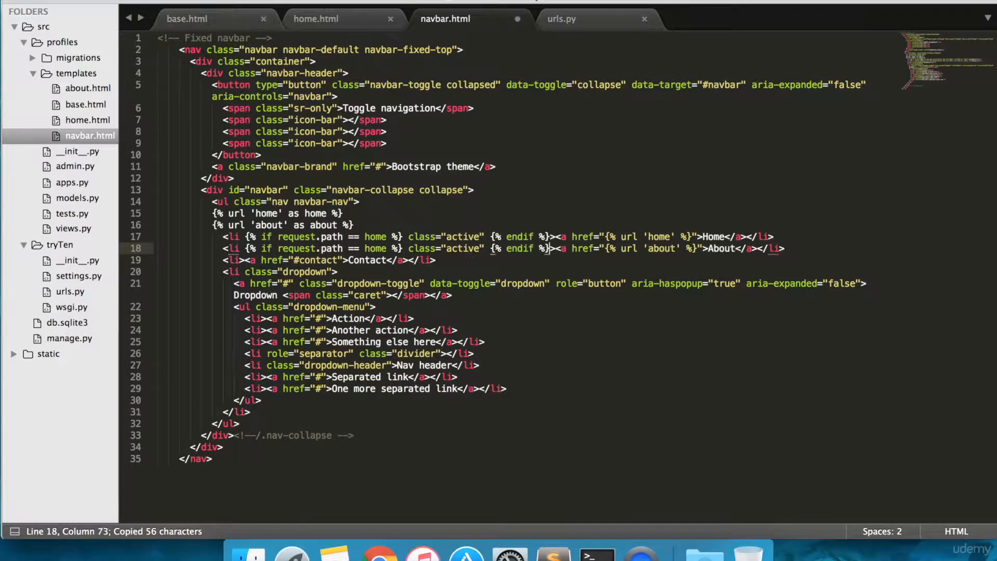
pyautogui.doubleClick(375, 248)
pyautogui.write('about')
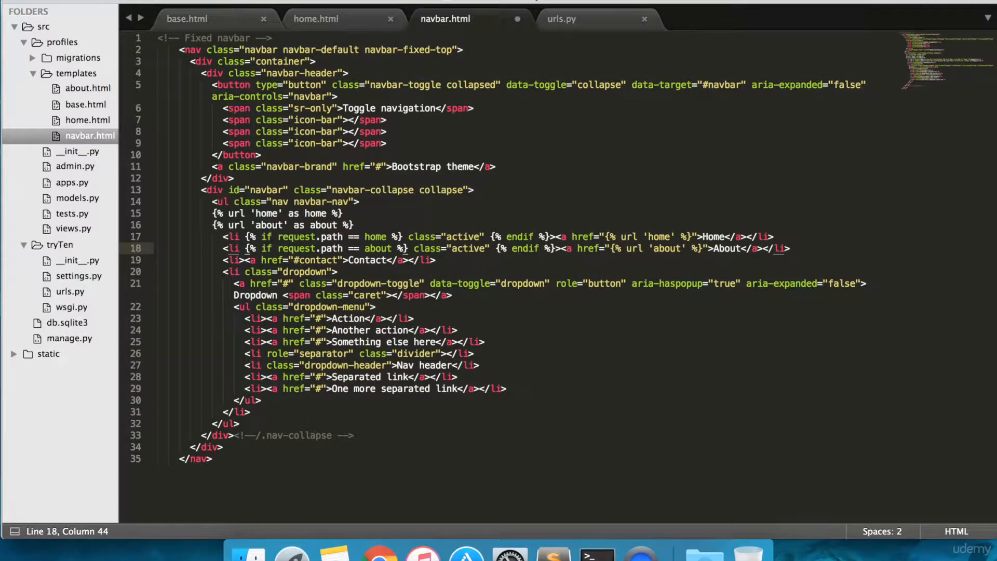
pyautogui.press('cmd+s')
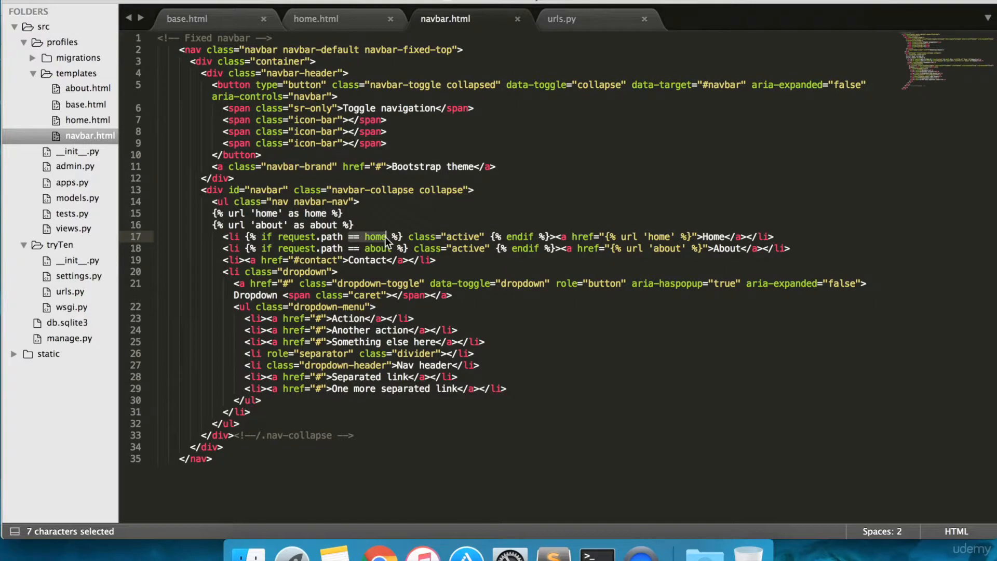
pyautogui.click(386, 237)
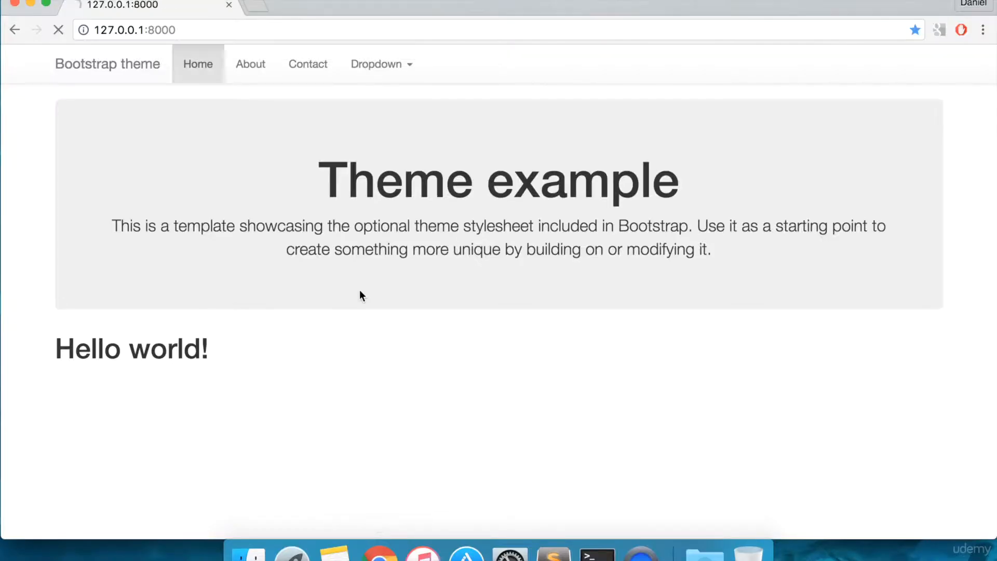
# Go to the About page in Chrome to check which navbar link is highlighted.
pyautogui.click(250, 64)
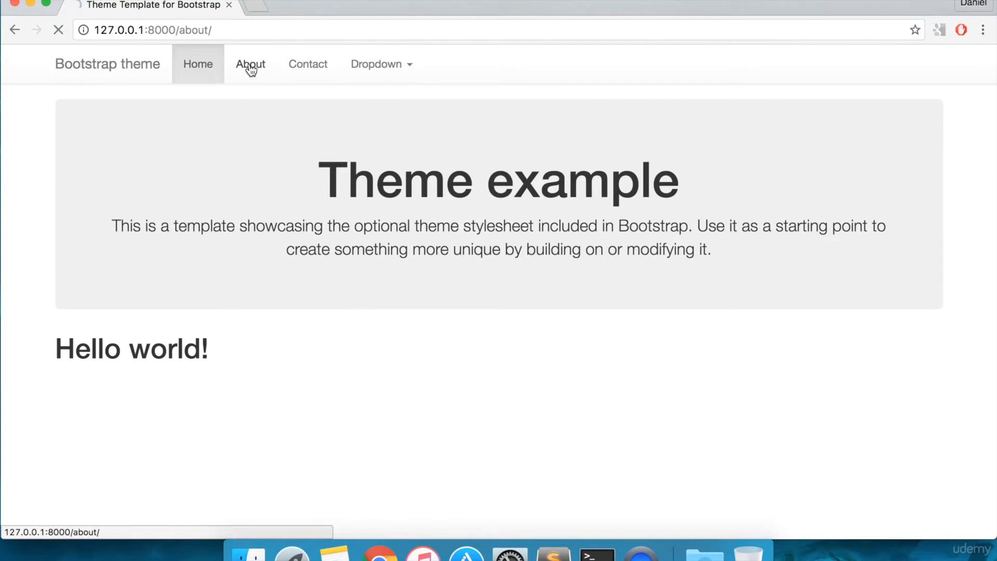